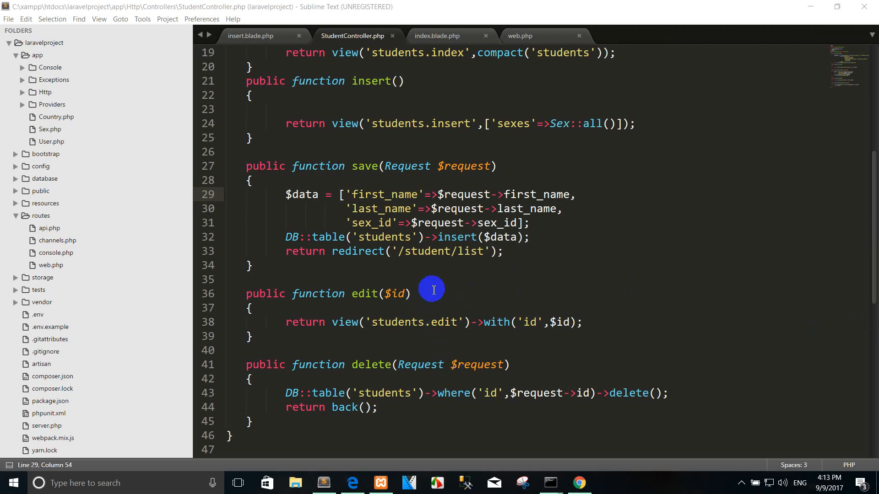
pyautogui.moveTo(283, 293)
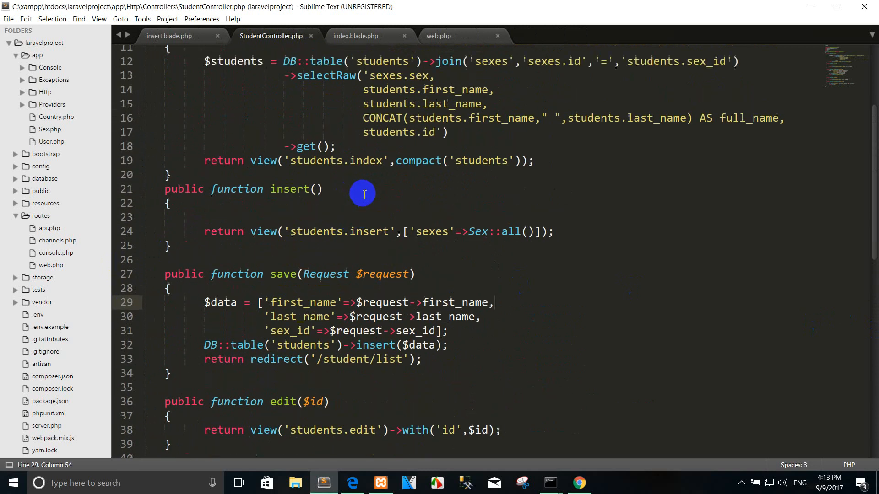
pyautogui.scroll(3)
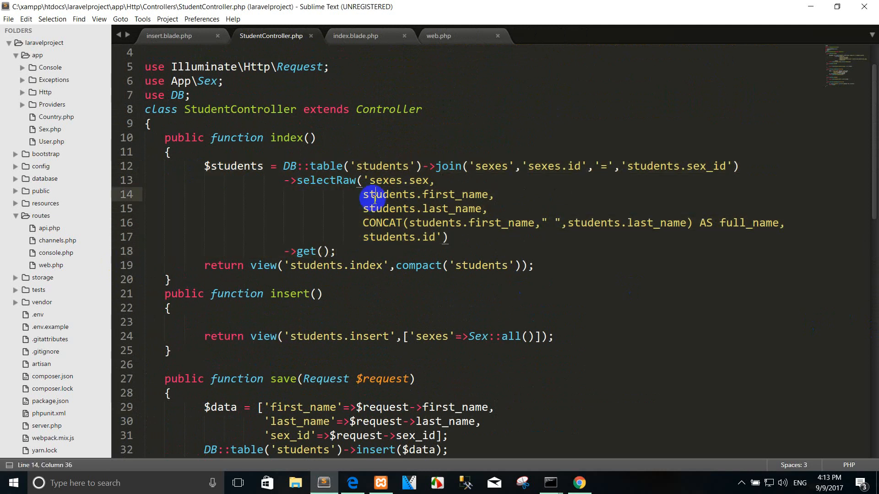
pyautogui.scroll(-3)
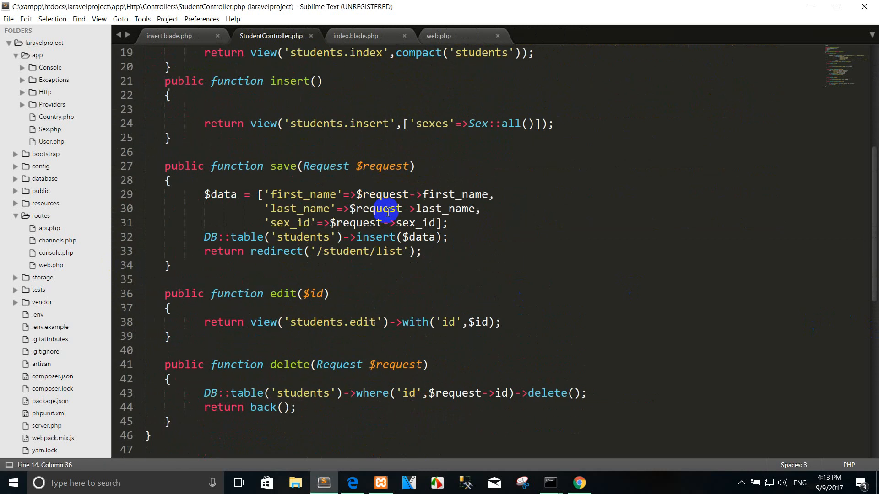
pyautogui.scroll(-3)
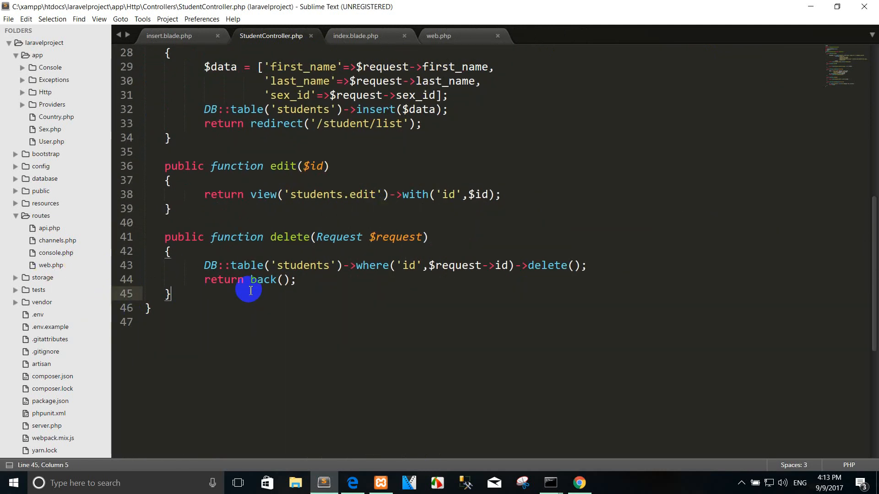
pyautogui.moveTo(392, 210)
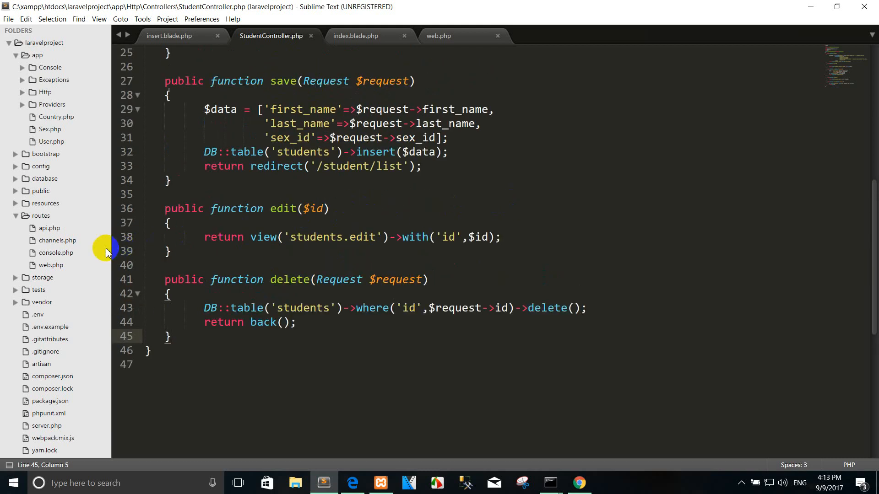
pyautogui.moveTo(110, 235)
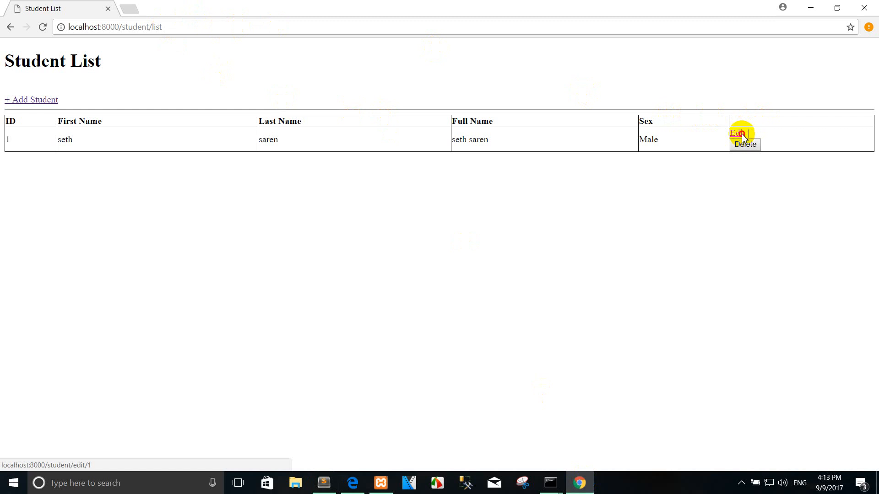
pyautogui.click(737, 134)
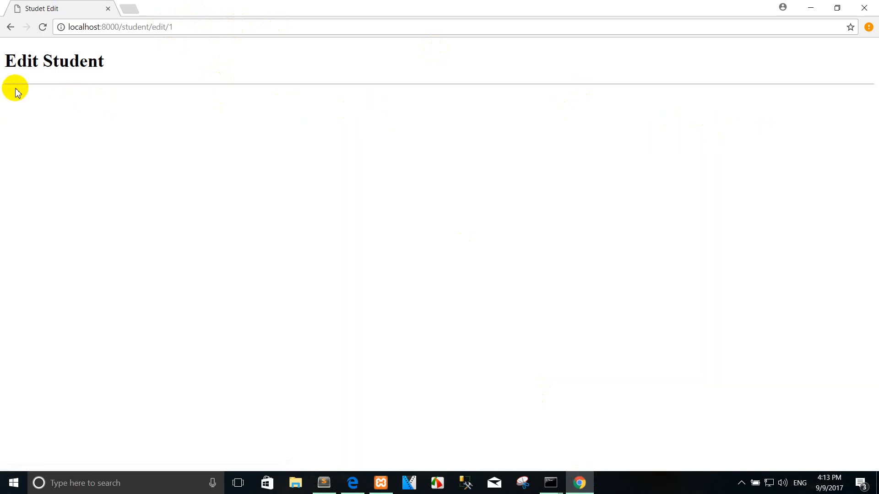
pyautogui.click(324, 483)
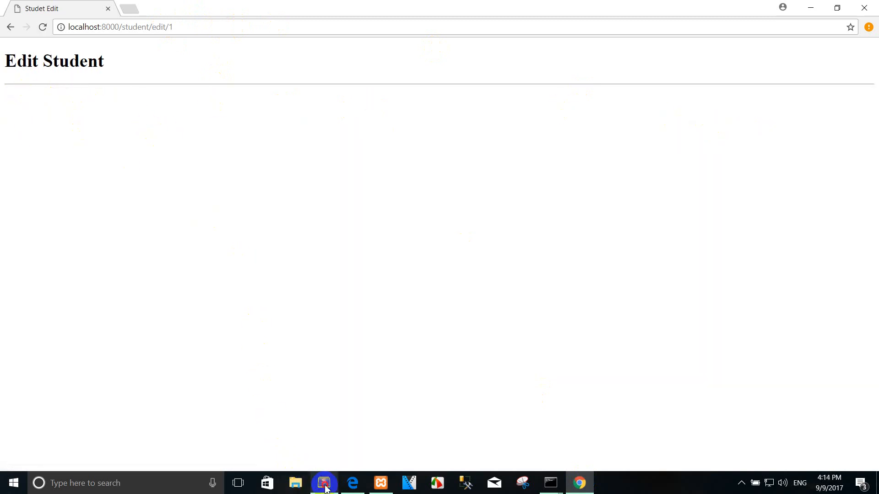
pyautogui.click(324, 482)
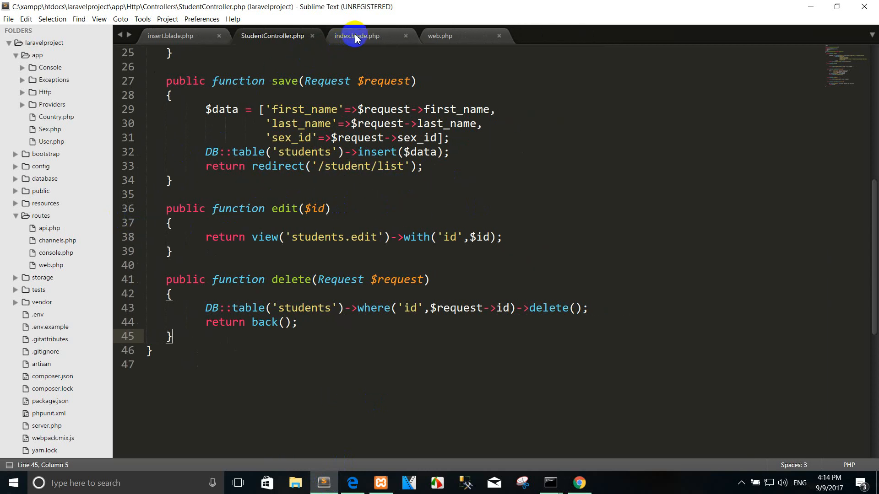
# Step: Paste insert.blade.php's form (first name, last name, sex, submit) into edit.blade.php and save
pyautogui.click(357, 35)
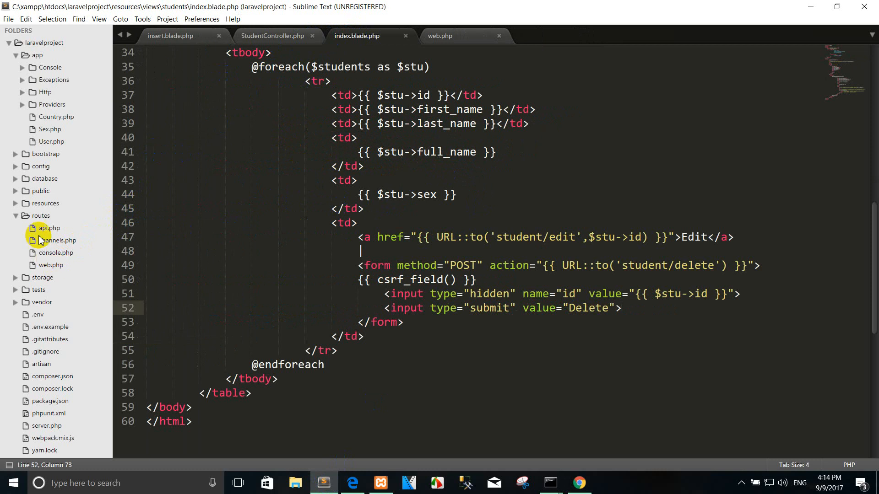
pyautogui.click(45, 203)
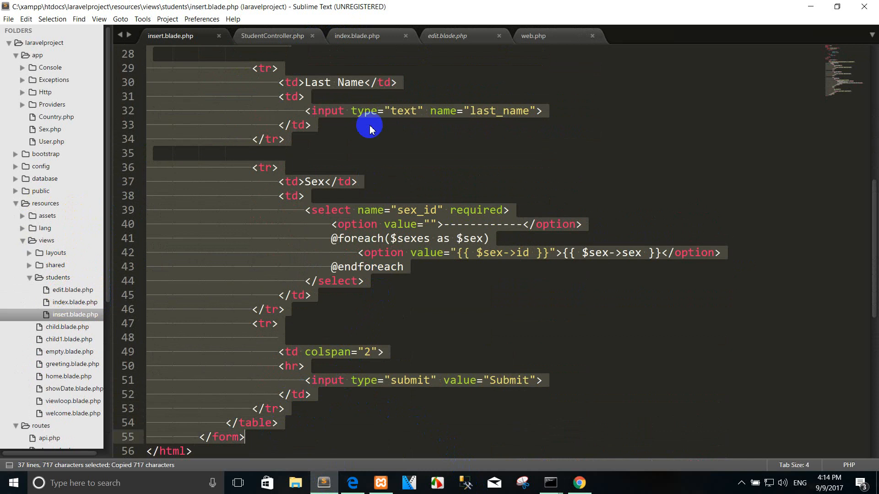
pyautogui.click(447, 35)
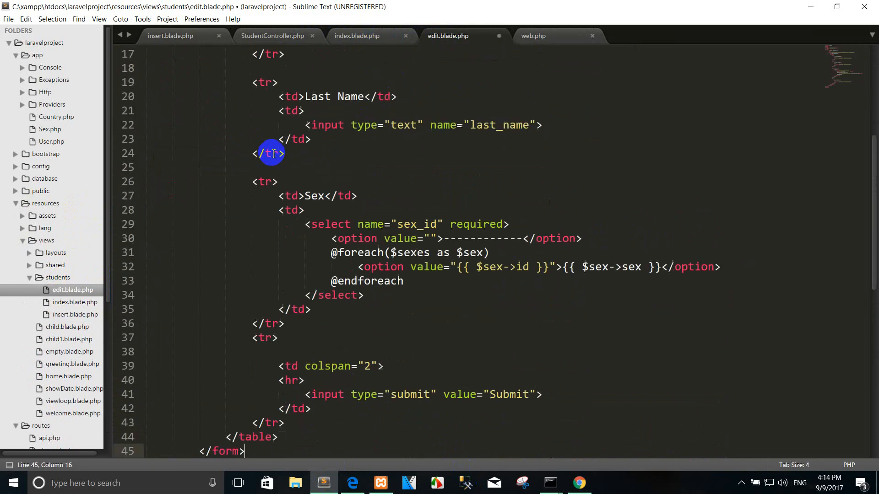
pyautogui.press('ctrl+s')
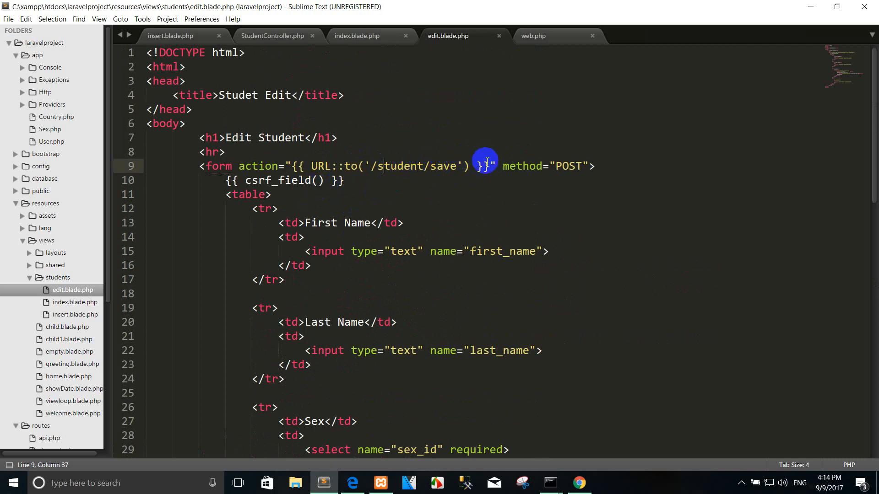
pyautogui.moveTo(482, 165); pyautogui.dragTo(319, 165)
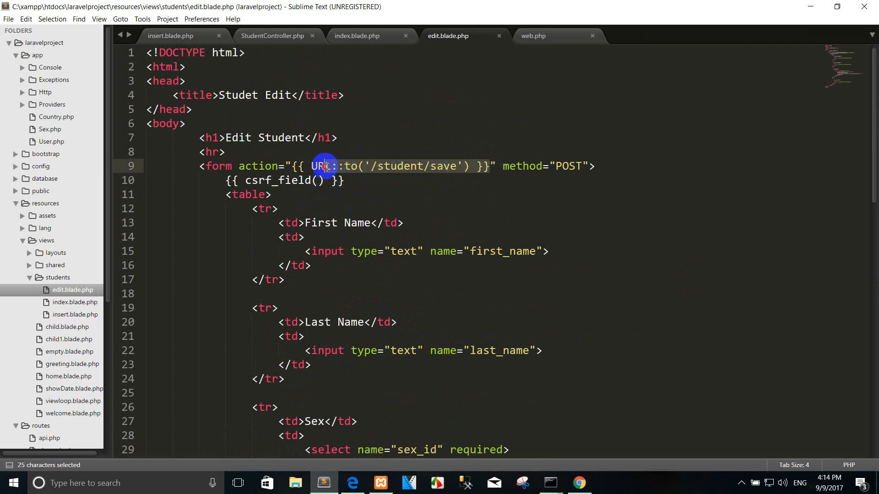
pyautogui.click(272, 35)
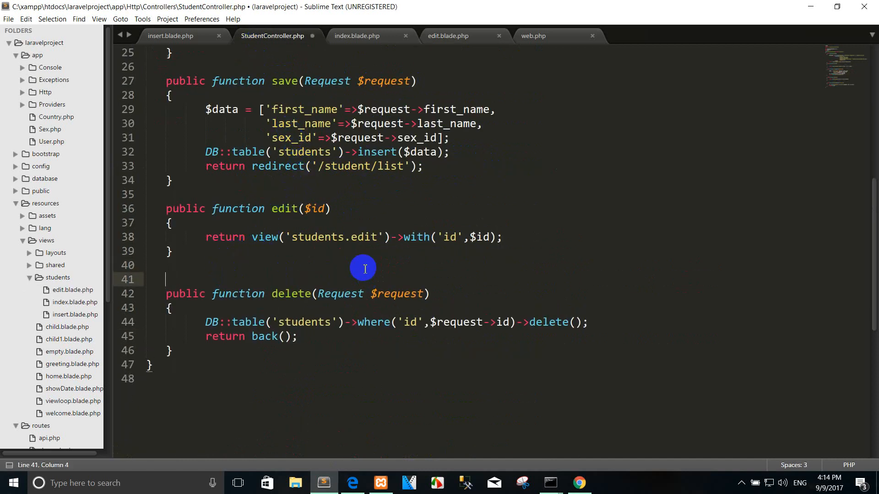
# Step: Create a public update(Request $request) method and paste the copied $data array into it
pyautogui.write('public function update(')
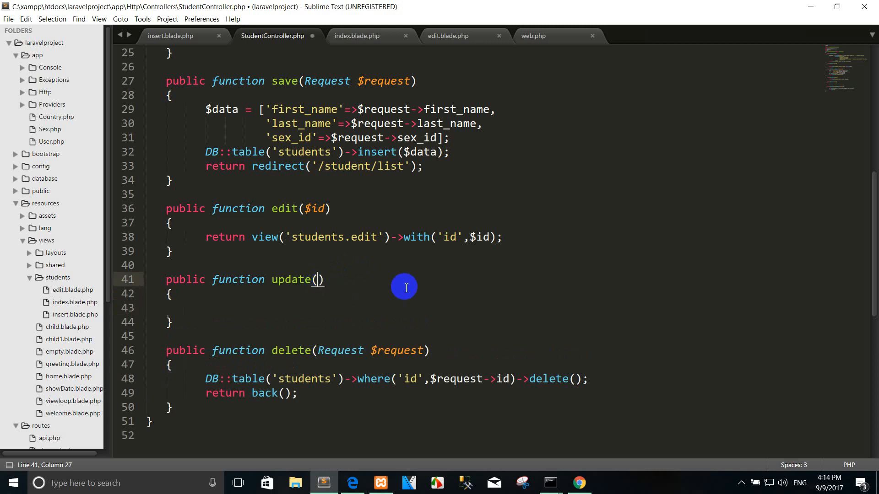
pyautogui.write('Request $')
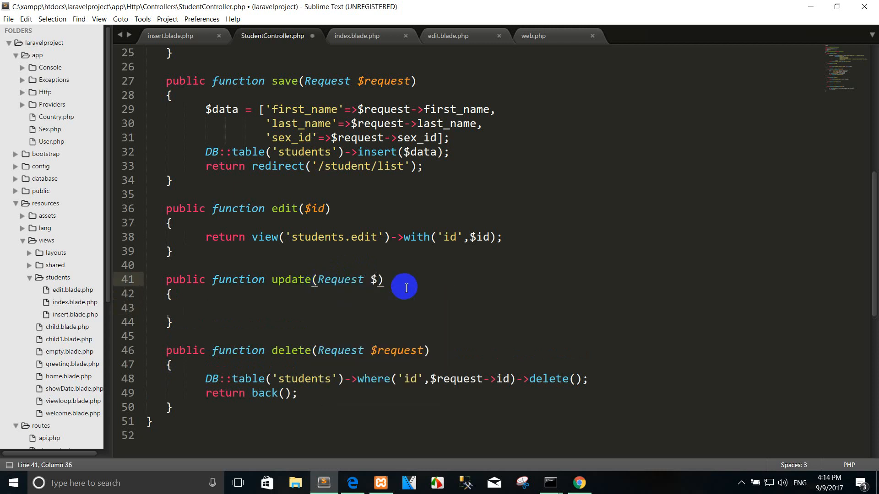
pyautogui.write('request')
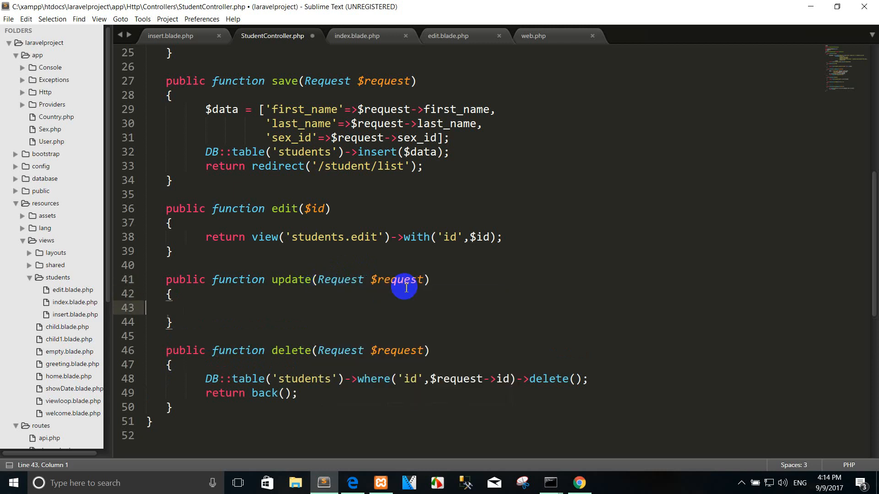
pyautogui.write('i')
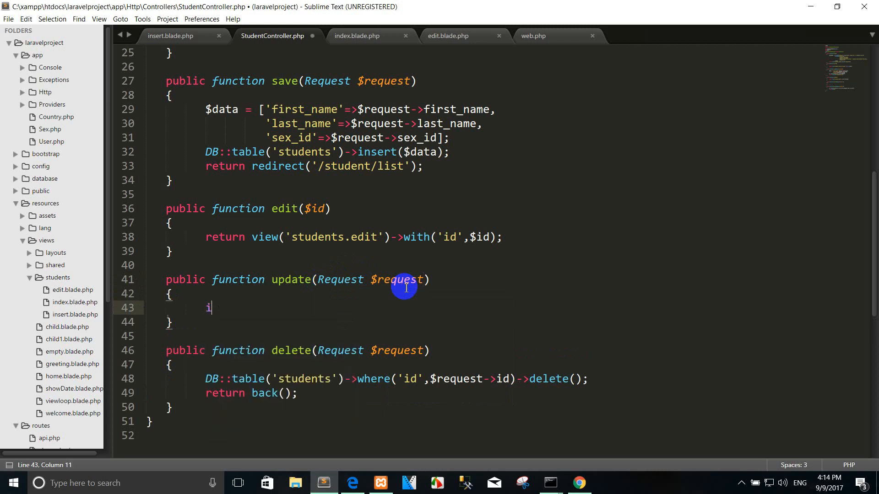
pyautogui.write('$')
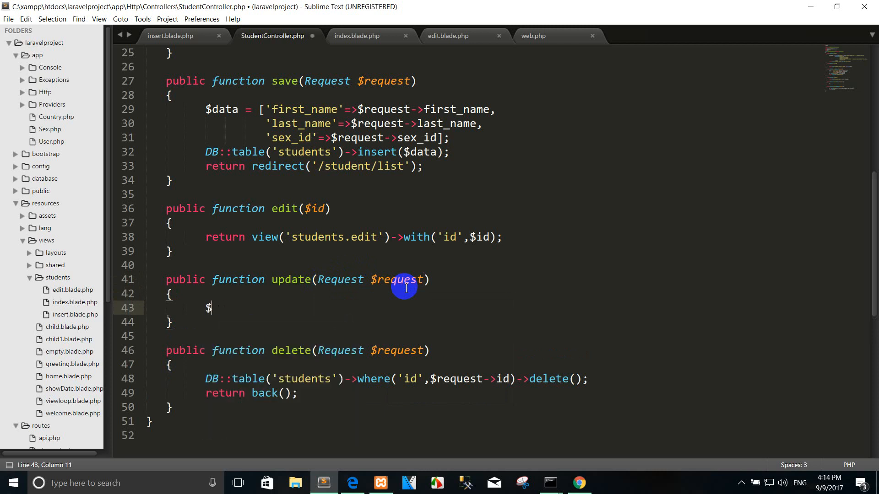
pyautogui.write("['']")
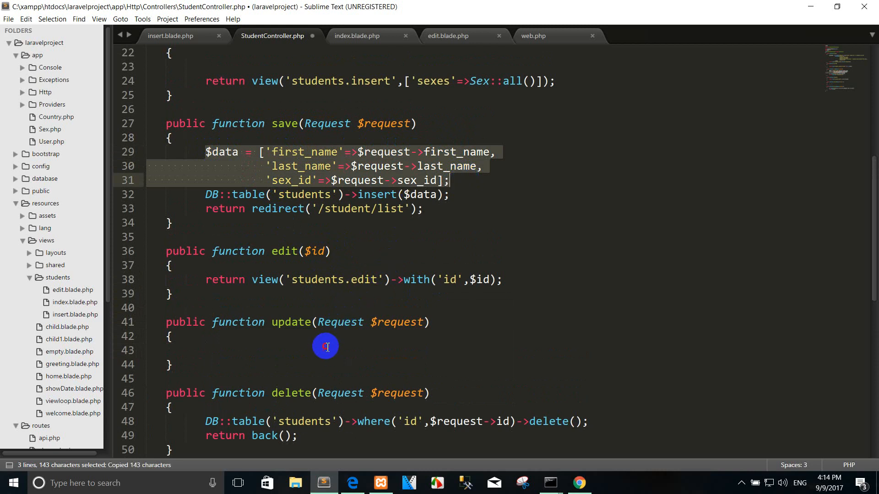
pyautogui.press('ctrl+v')
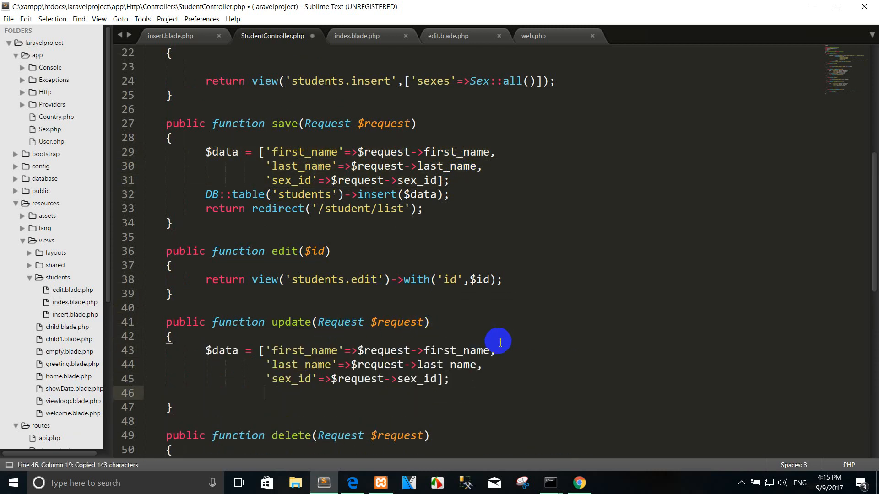
# Step: Update the students row where id equals $request->id with $data
pyautogui.write('$s')
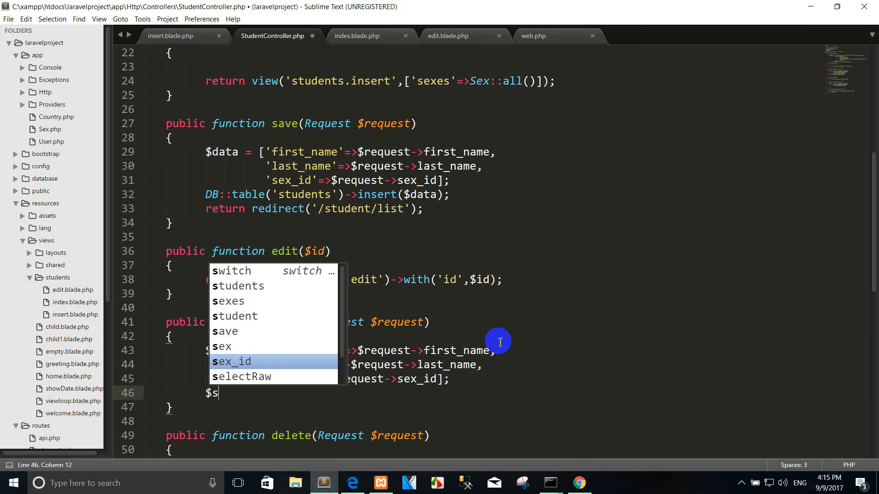
pyautogui.write("DB::table('")
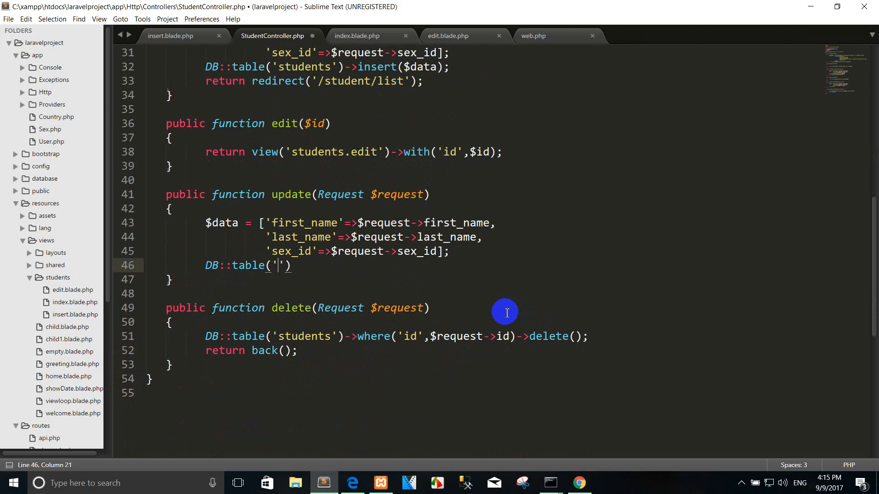
pyautogui.write('students')
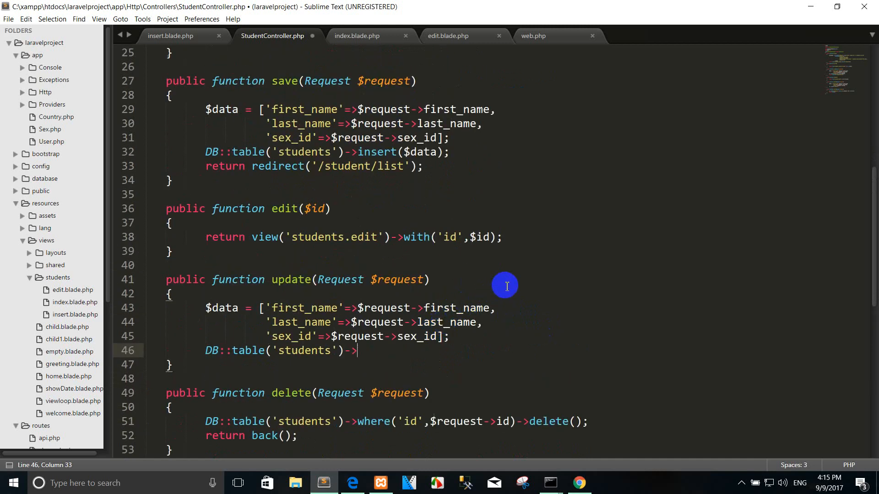
pyautogui.write('w')
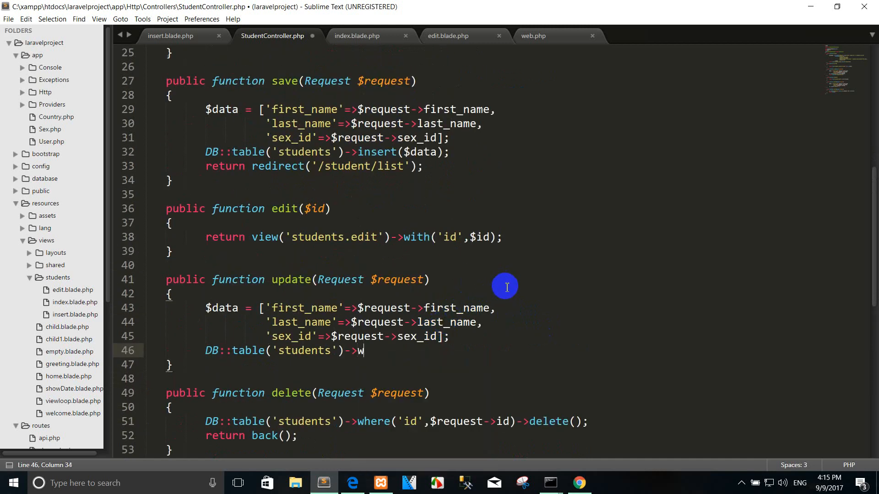
pyautogui.write("here('id',$r")
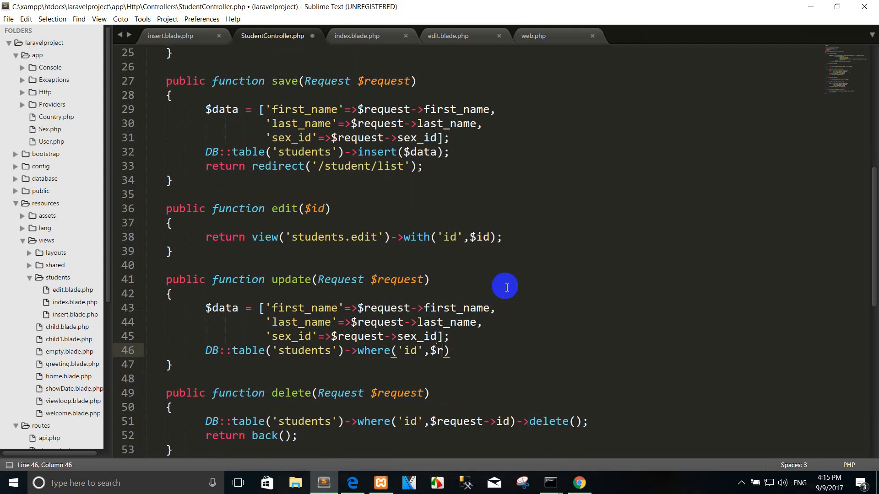
pyautogui.write('equest')
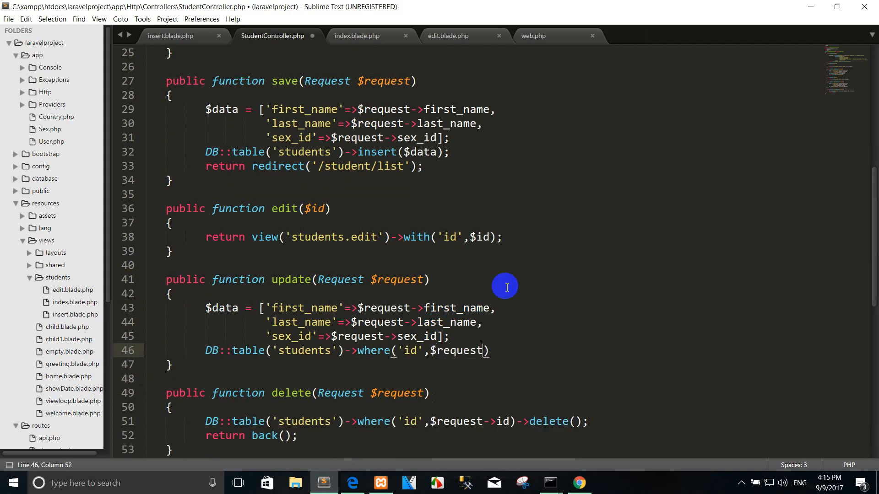
pyautogui.write('->s')
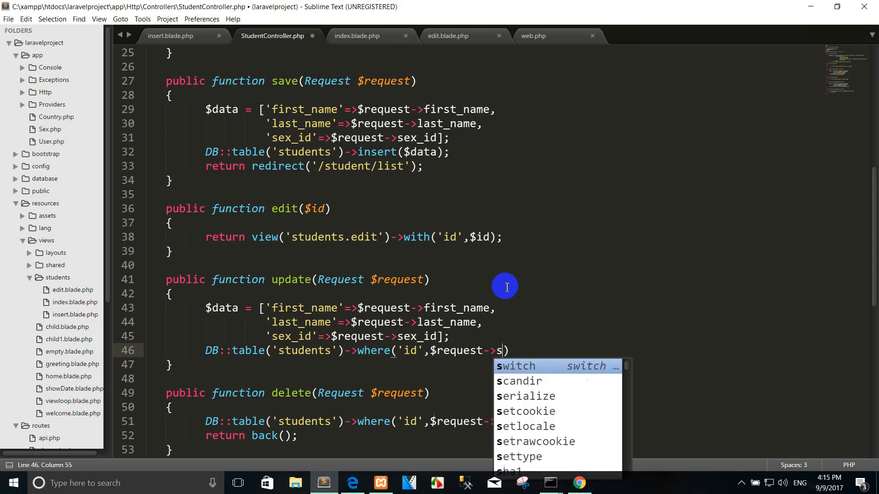
pyautogui.write('id')
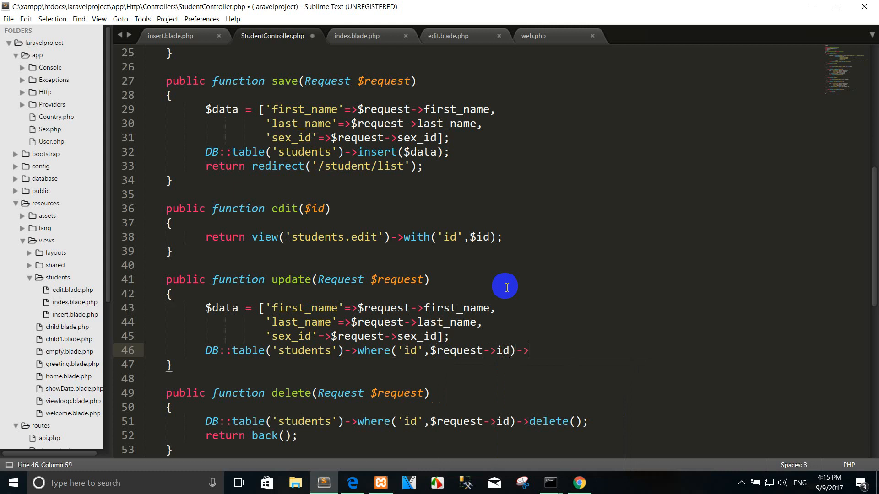
pyautogui.write('update()')
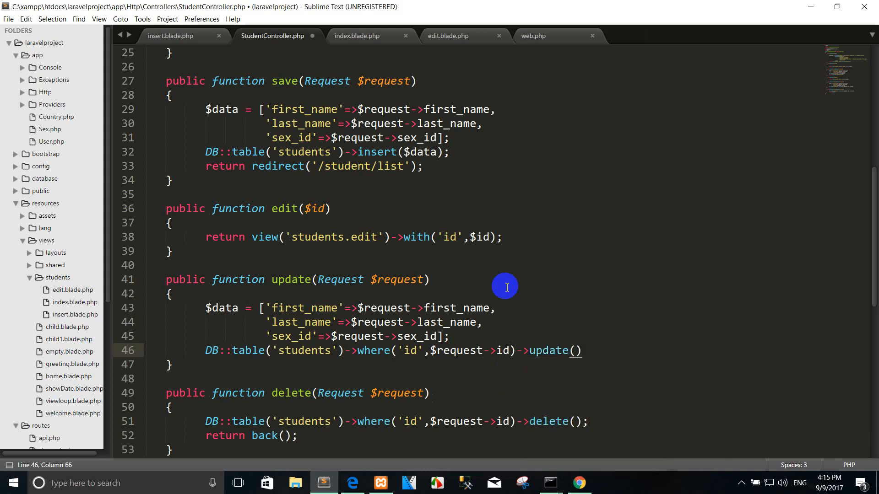
pyautogui.write('$data')
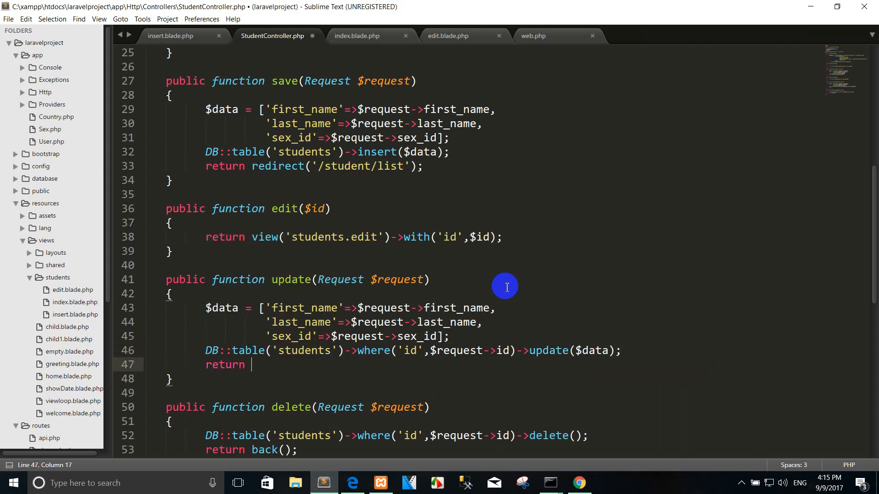
# Step: Return redirect('student/list') at the end of update()
pyautogui.write('re')
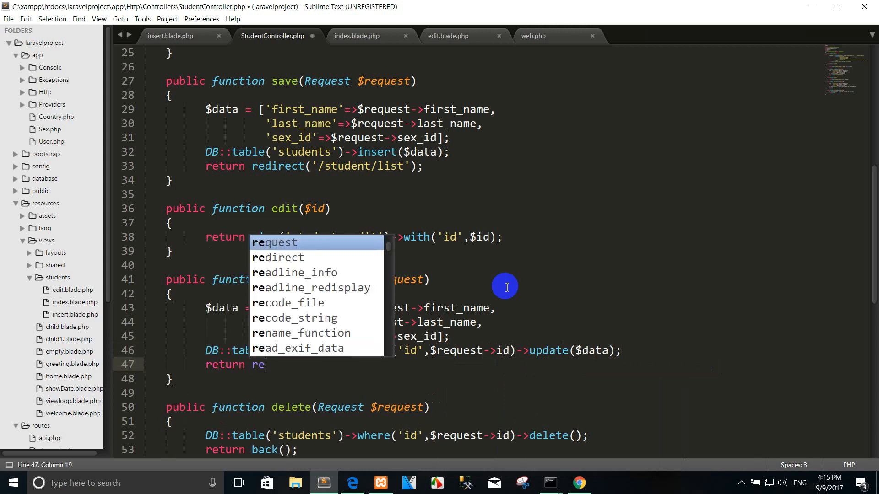
pyautogui.write("direct('')")
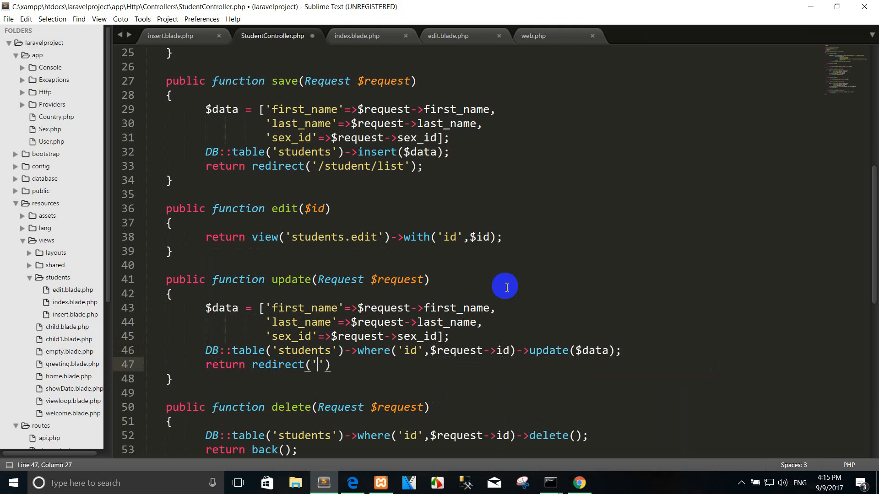
pyautogui.write('s')
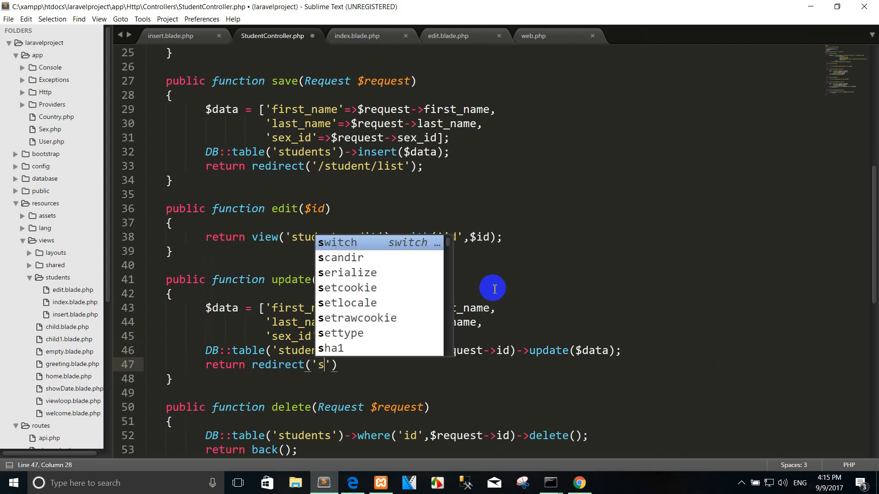
pyautogui.write('tudent/l')
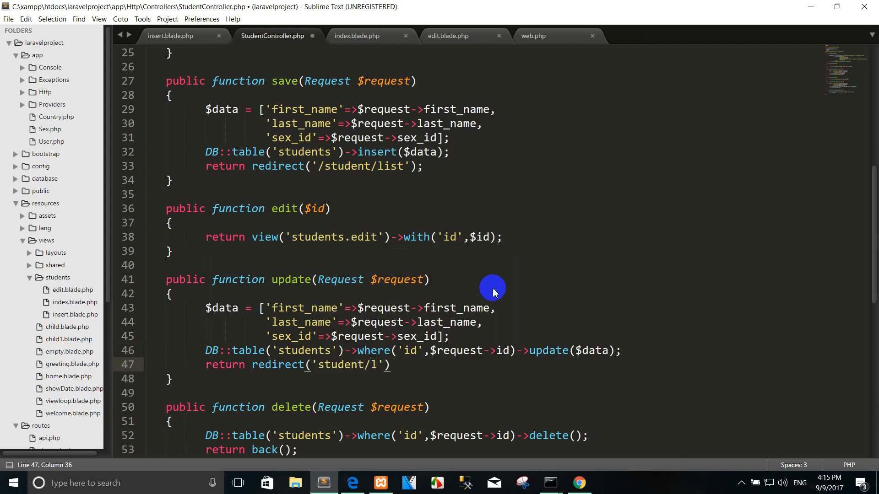
pyautogui.write("ist');")
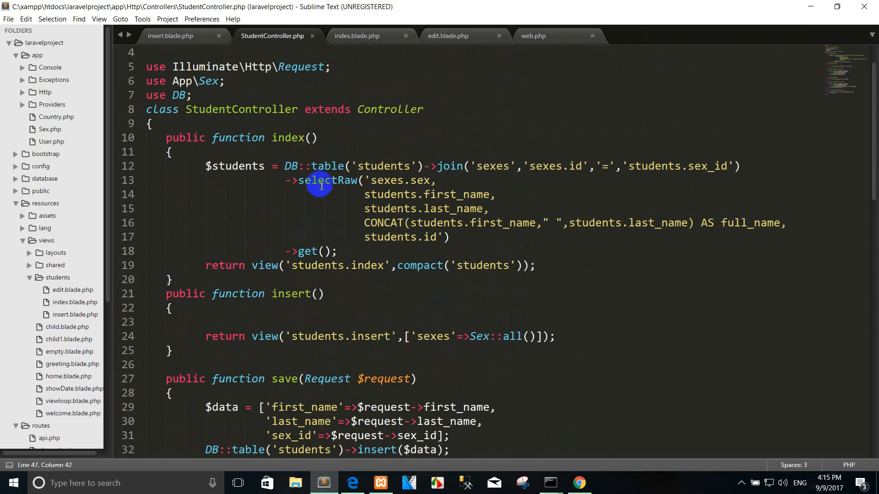
# Step: Load 'sexes' => Sex::all() in edit() and pass compact('sexes') to the students.edit view
pyautogui.scroll(-3)
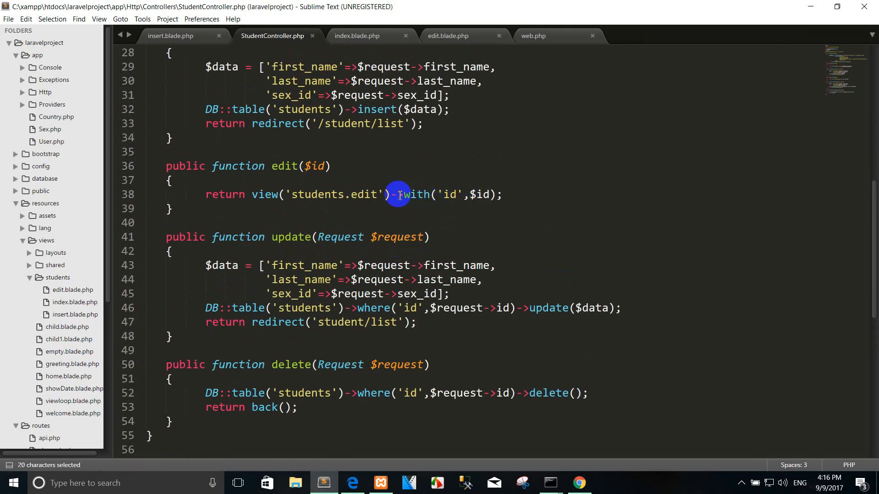
pyautogui.click(399, 194)
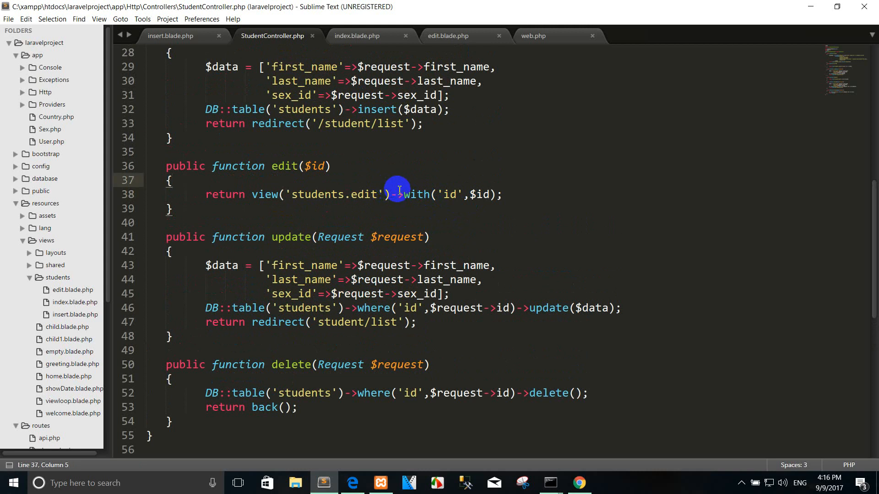
pyautogui.write("['sexes'=>Sex::all()")
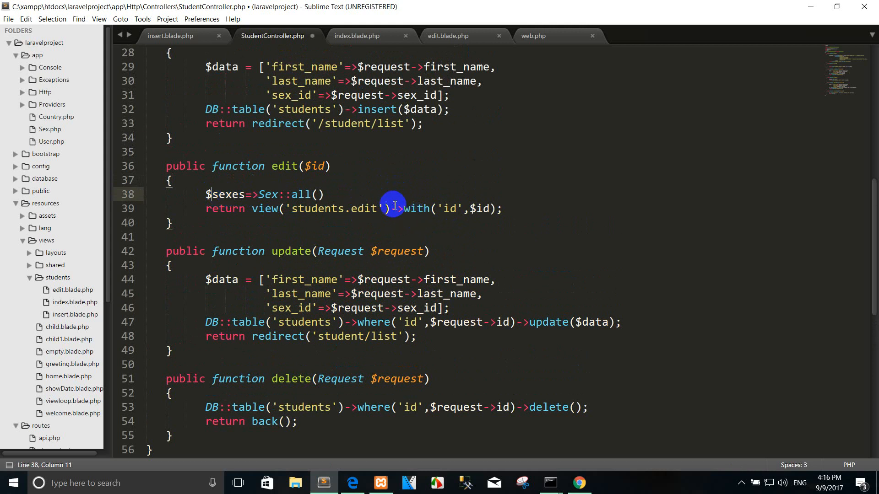
pyautogui.write("compact('")
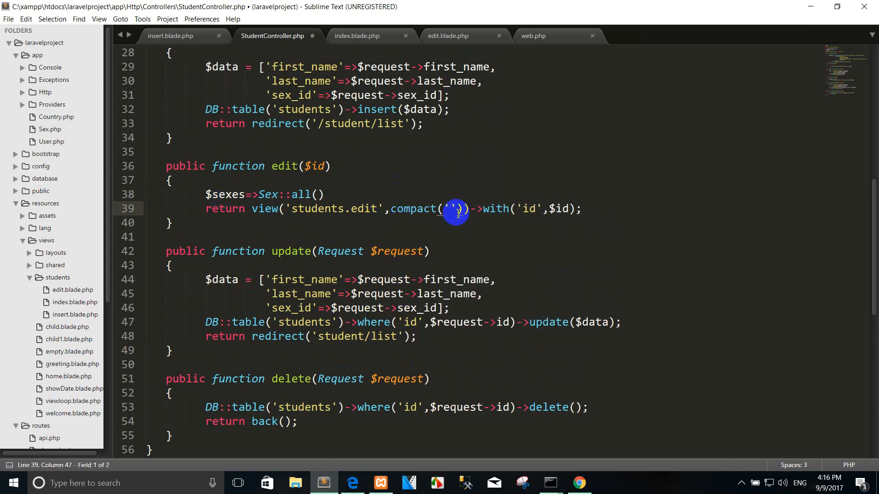
pyautogui.write('s')
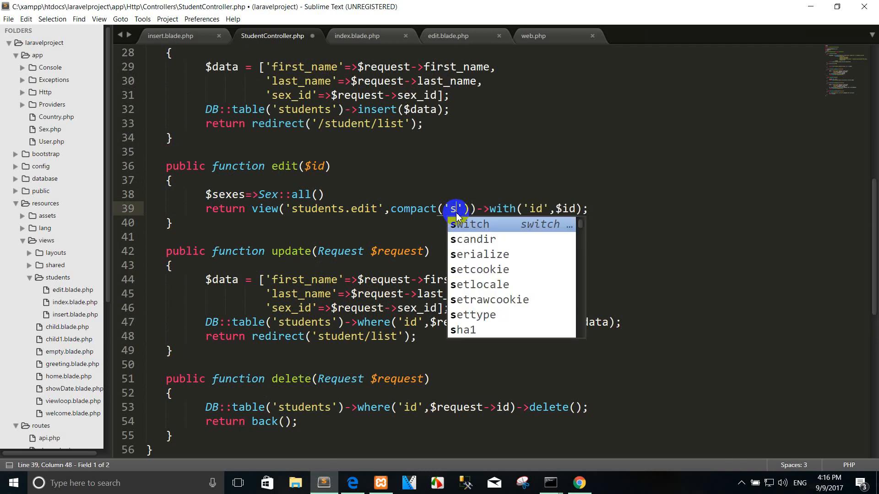
pyautogui.write('exes')
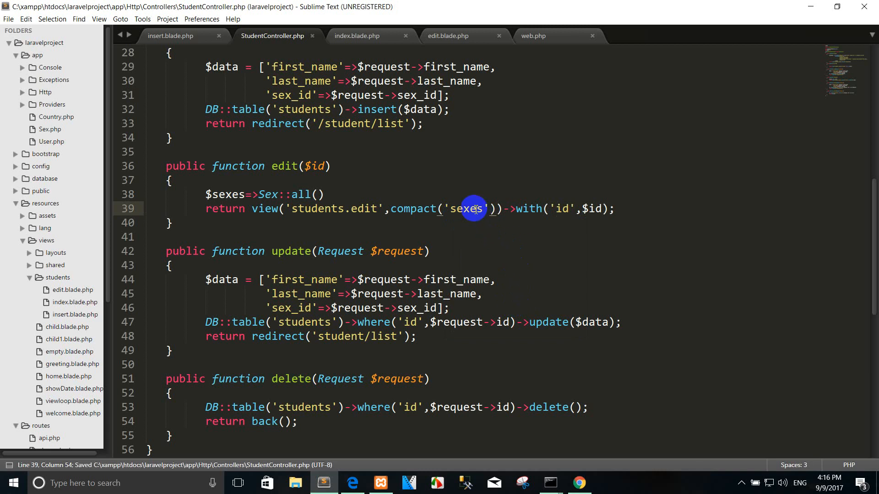
pyautogui.moveTo(440, 140)
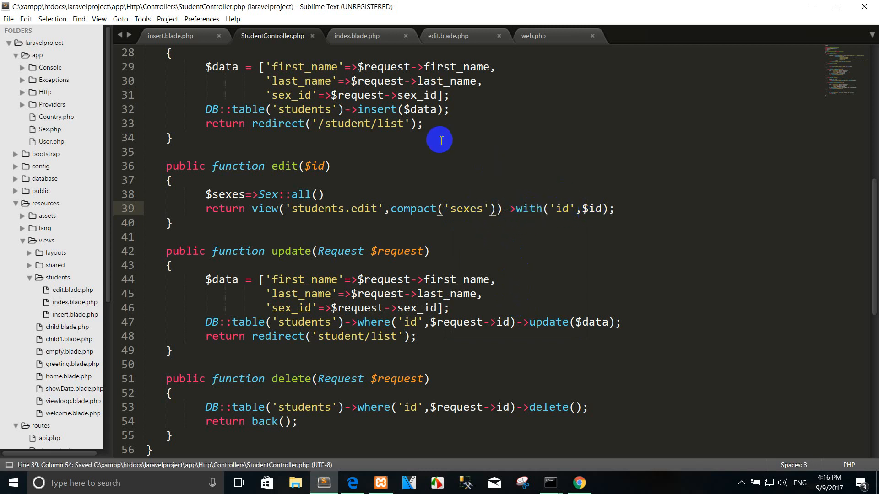
pyautogui.doubleClick(560, 209)
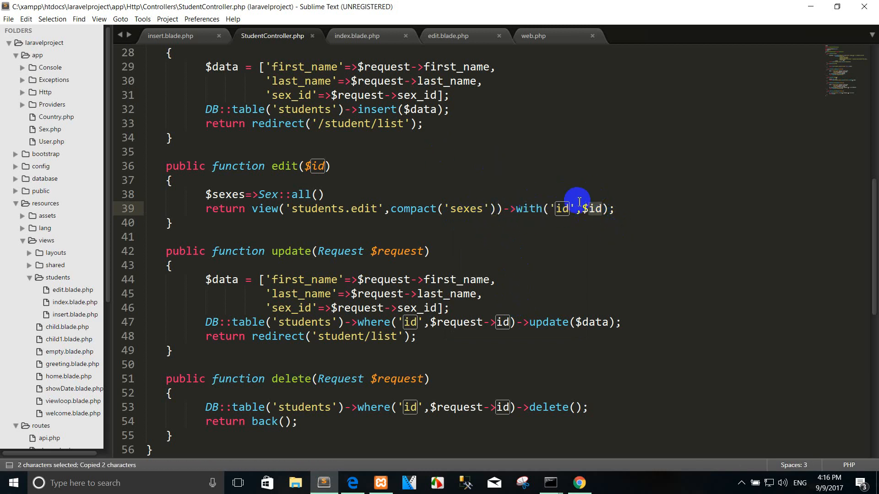
# Step: Add a hidden input named id with value {{ $id }} under csrf_field() in edit.blade.php
pyautogui.click(447, 35)
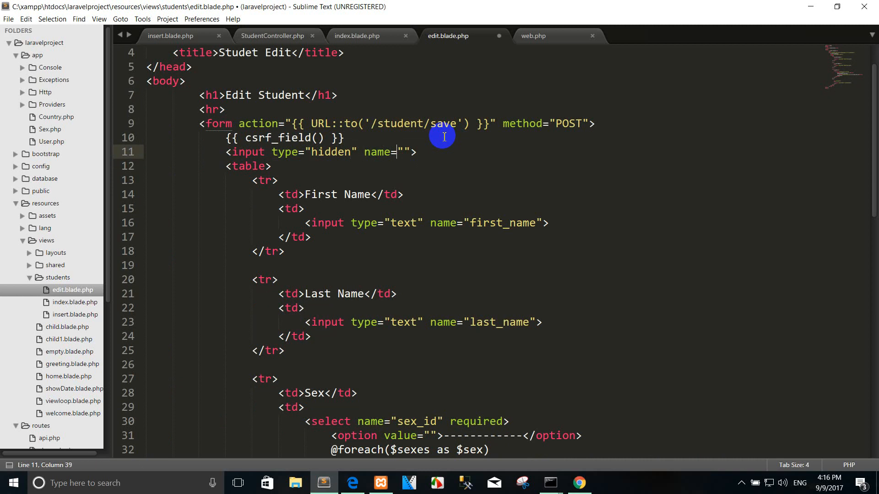
pyautogui.write('id" v')
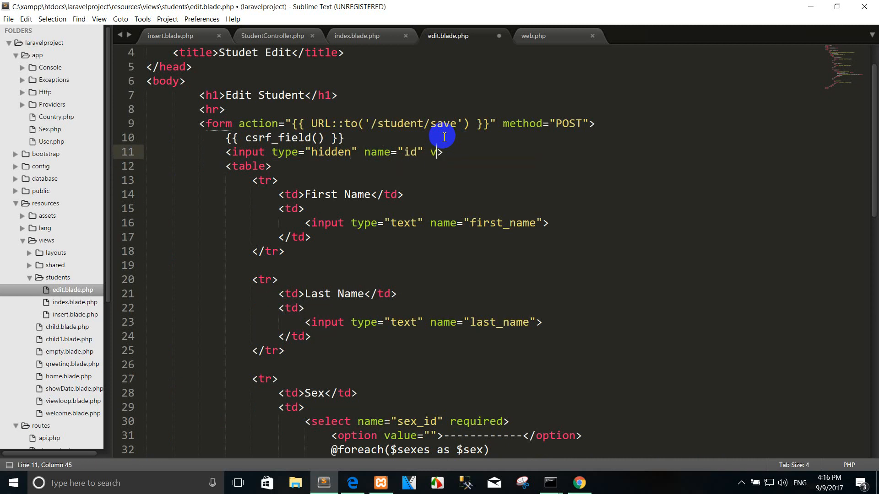
pyautogui.write('alue="{{}}"')
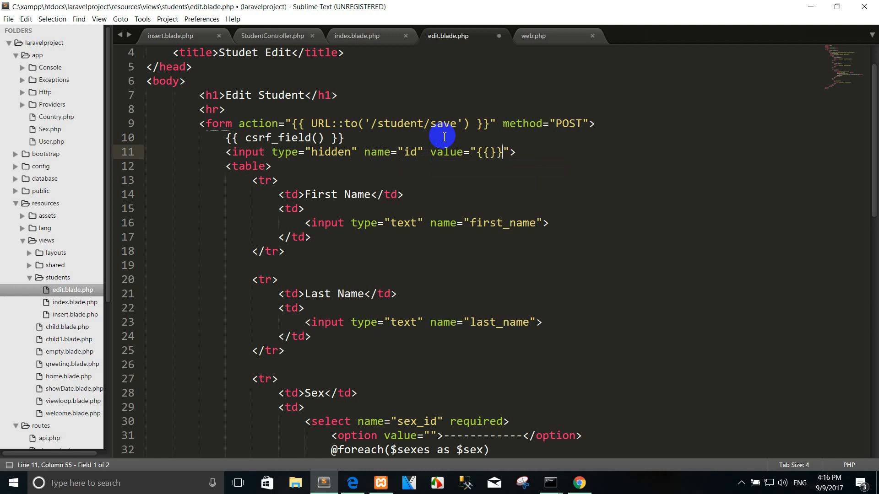
pyautogui.write('$id')
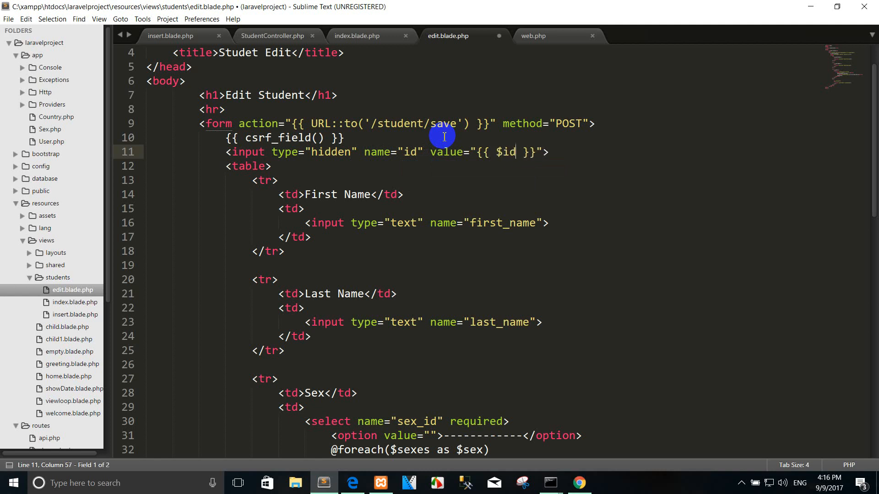
pyautogui.click(579, 482)
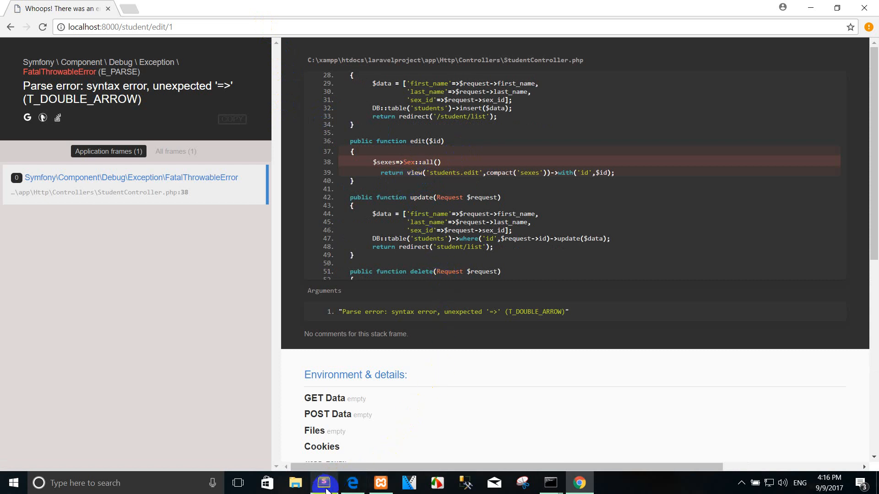
# Step: Change '$sexes=>' to '$sexes=' on line 38 and reload student/edit/1 to confirm
pyautogui.click(324, 482)
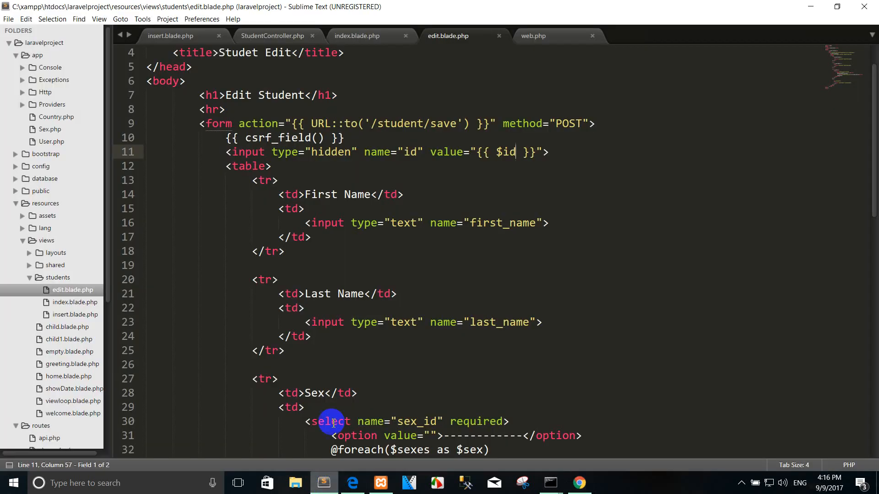
pyautogui.click(273, 36)
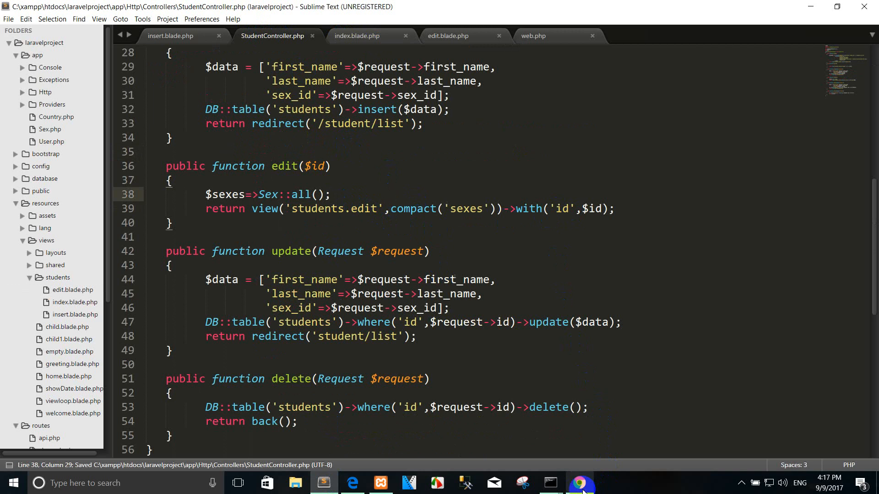
pyautogui.click(579, 483)
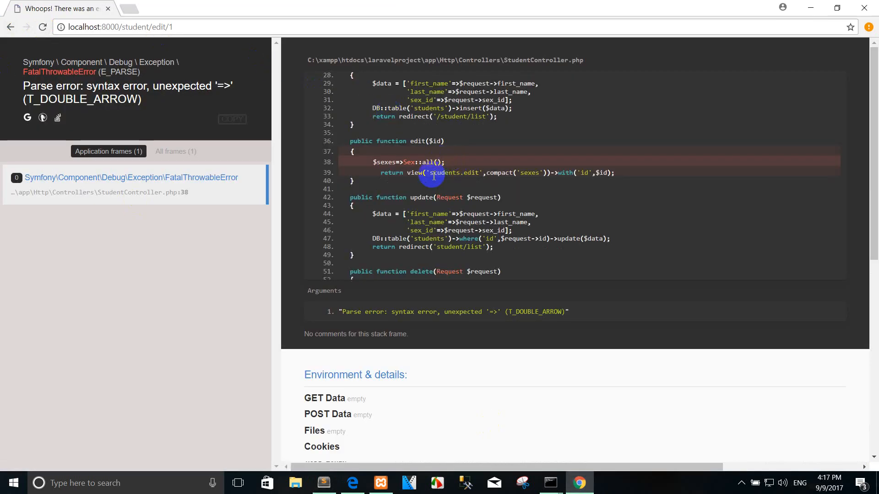
pyautogui.moveTo(434, 419)
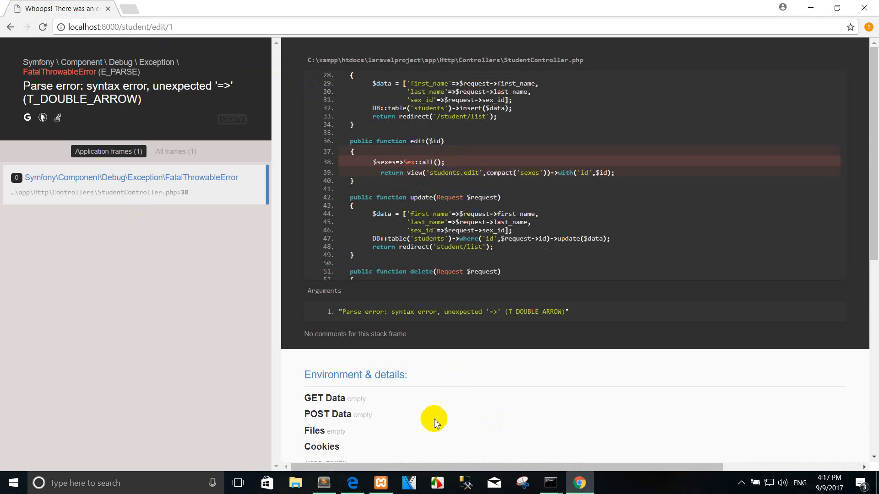
pyautogui.click(322, 482)
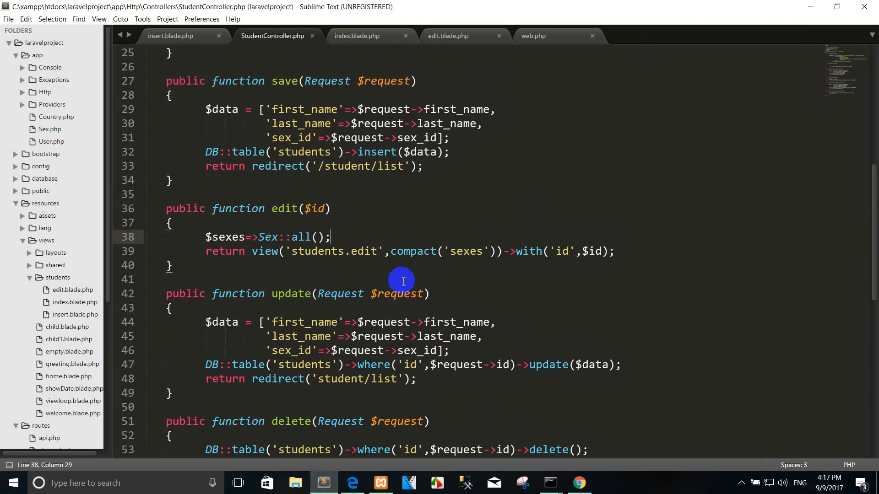
pyautogui.click(539, 251)
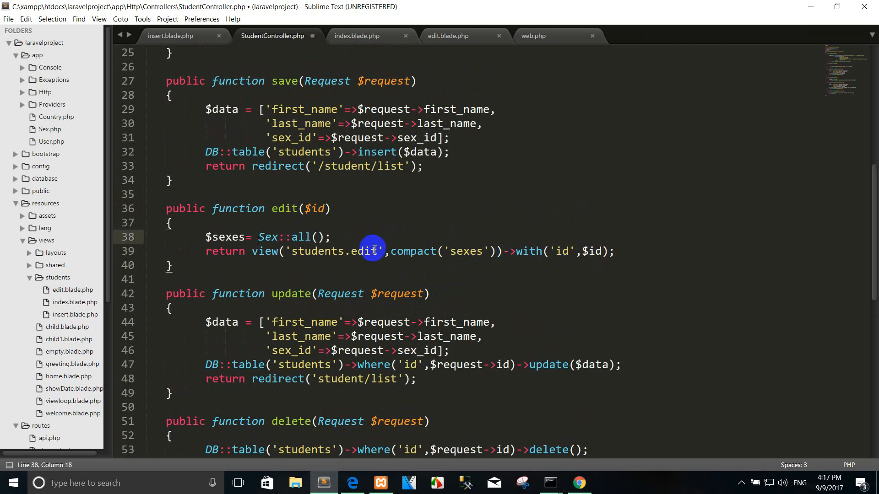
pyautogui.click(579, 482)
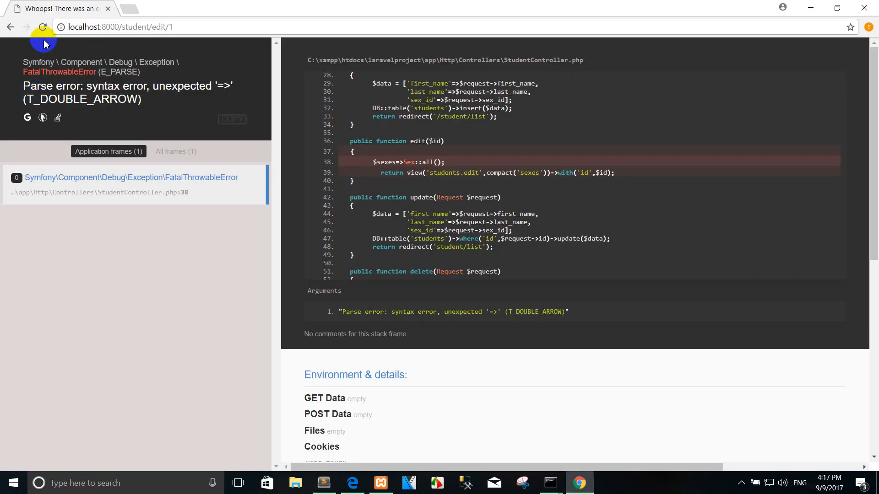
pyautogui.click(43, 27)
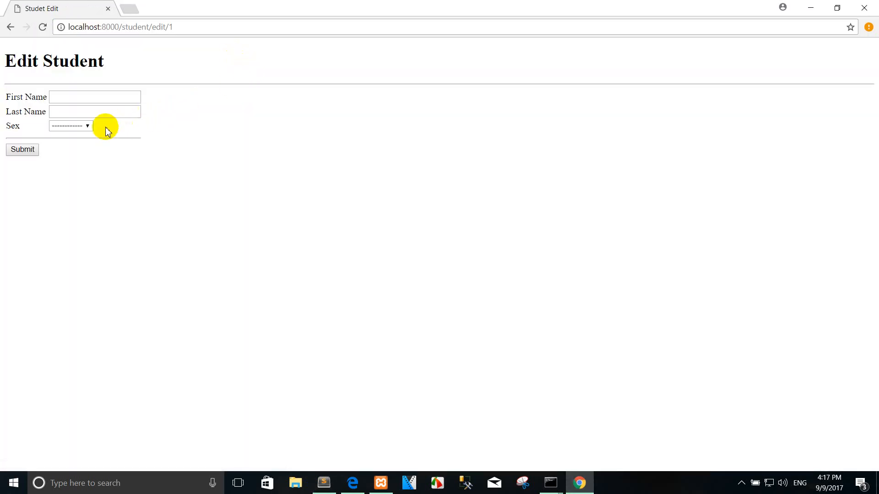
pyautogui.click(95, 96)
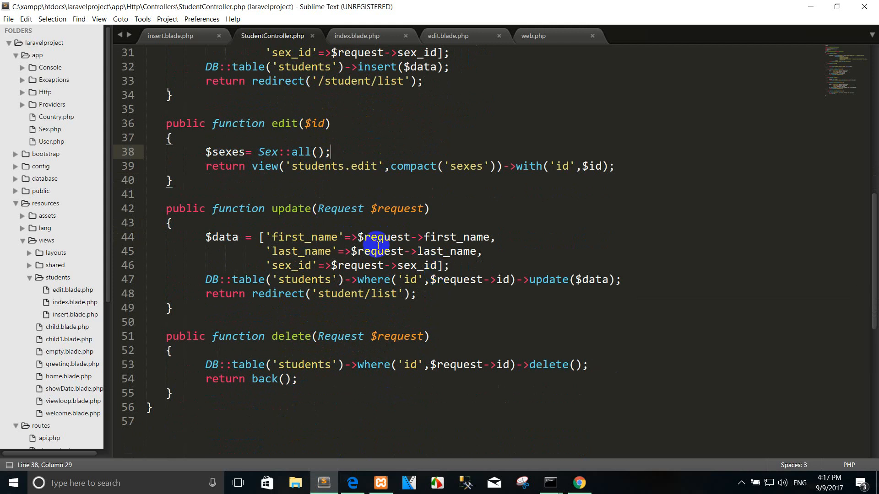
# Step: Add $student = DB::table('students')->where('id',$id)->first() to edit() and save
pyautogui.press('enter')
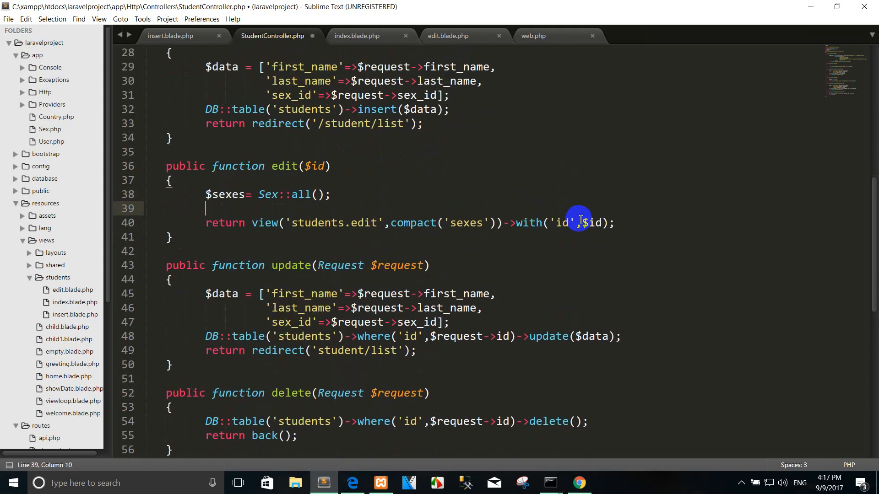
pyautogui.write('$student =')
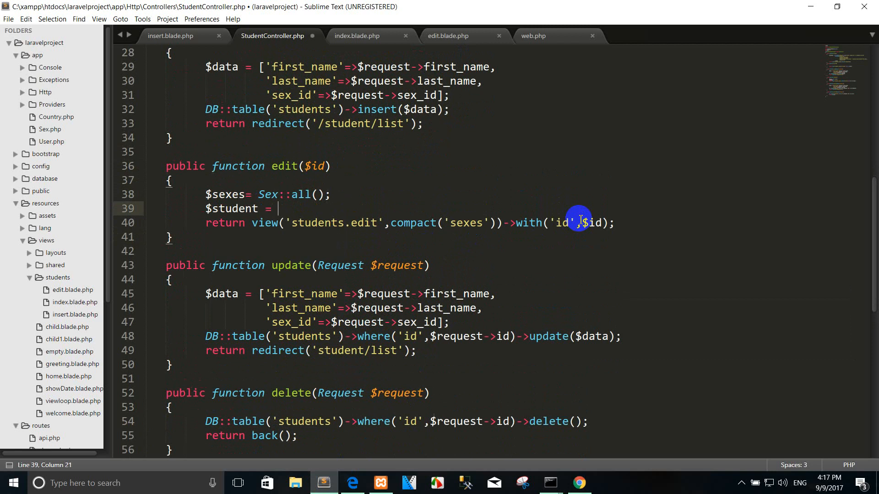
pyautogui.write('DB')
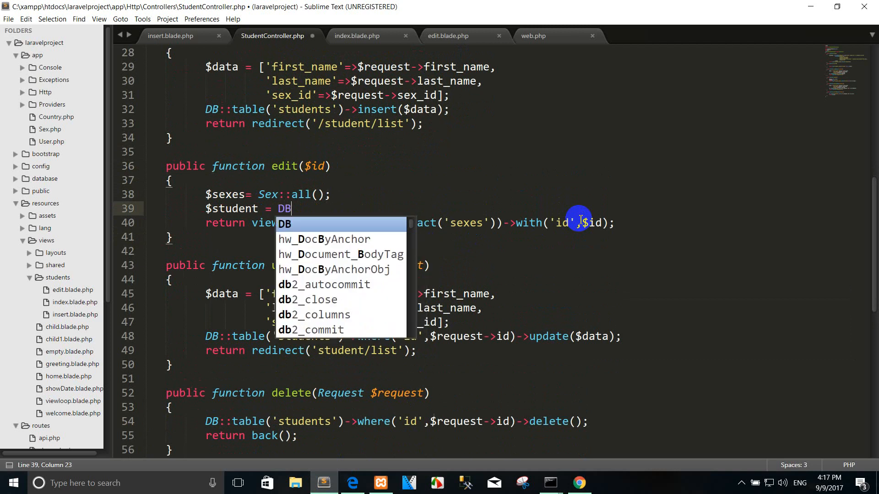
pyautogui.write("::table('students")
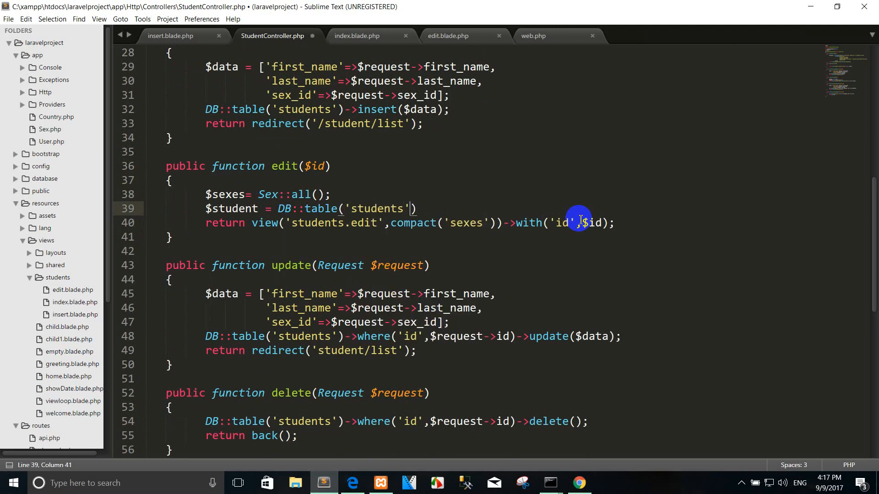
pyautogui.write("->where('stud")
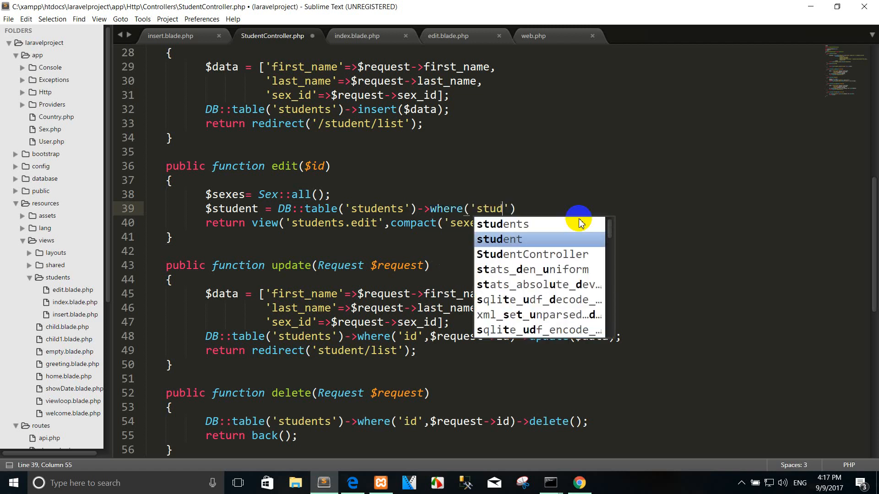
pyautogui.write('id')
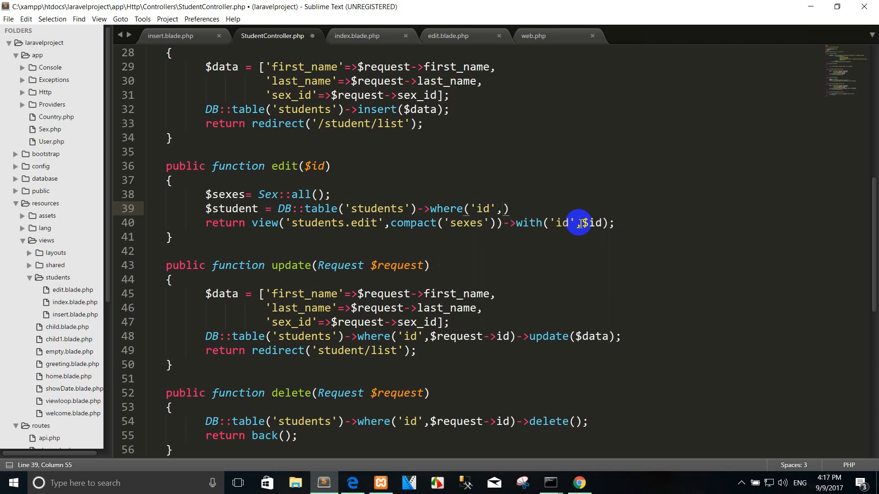
pyautogui.write('$id')
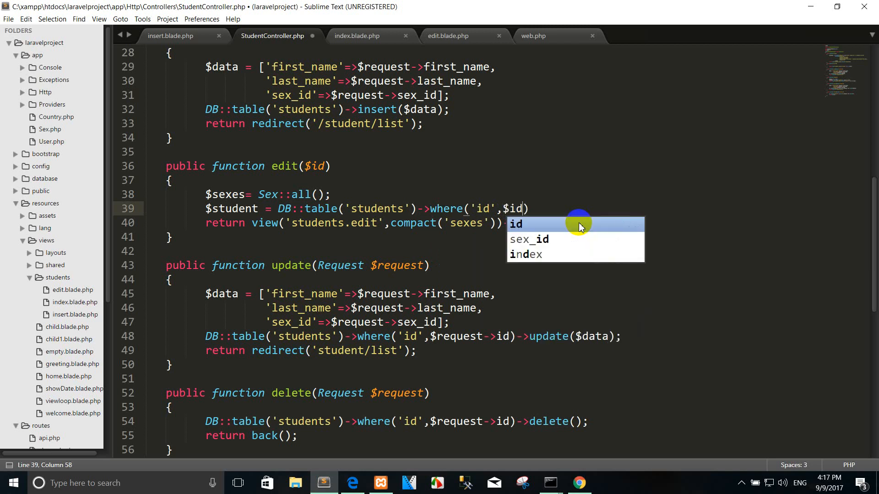
pyautogui.write('->first(')
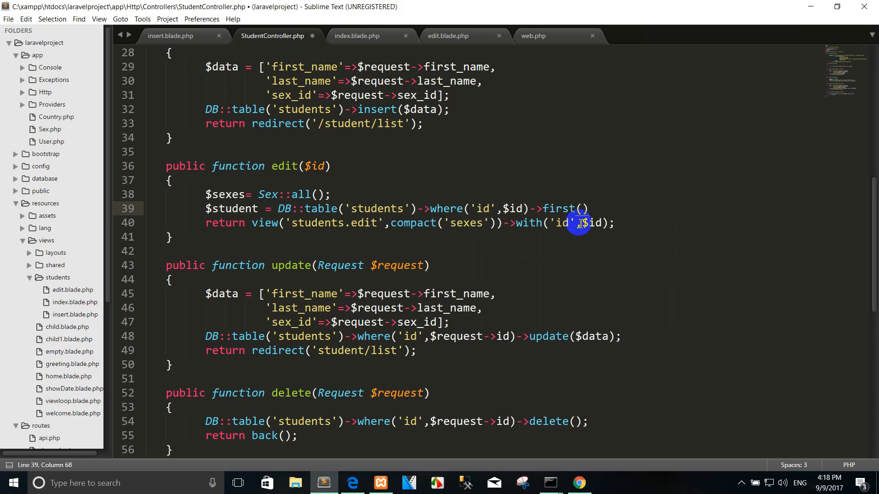
pyautogui.press('ctrl+s')
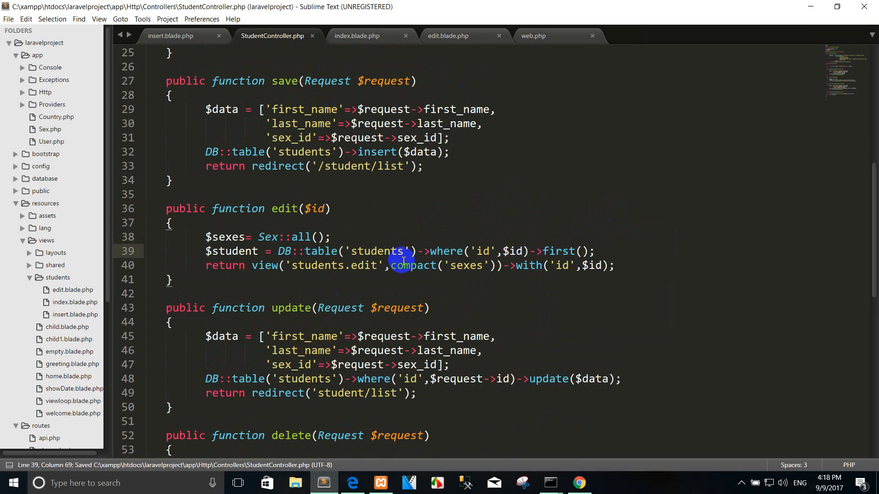
# Step: Add 'student' to the compact() call passed to the edit view
pyautogui.press('enter')
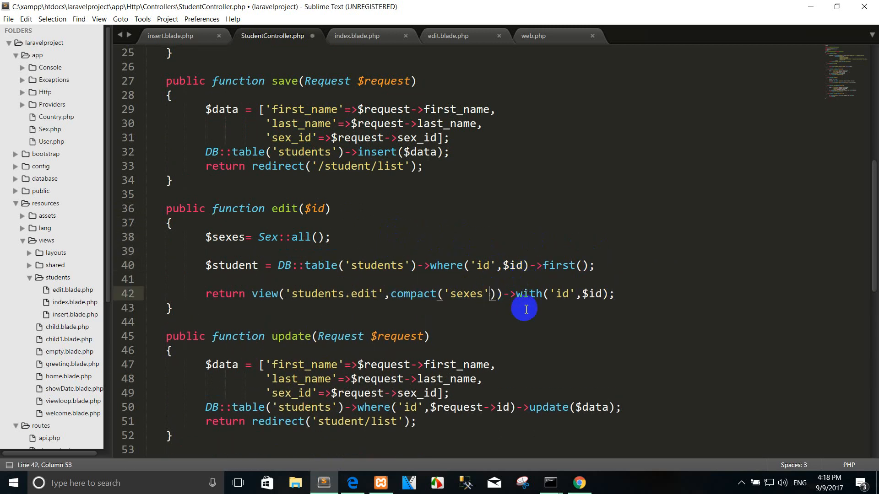
pyautogui.write(",''")
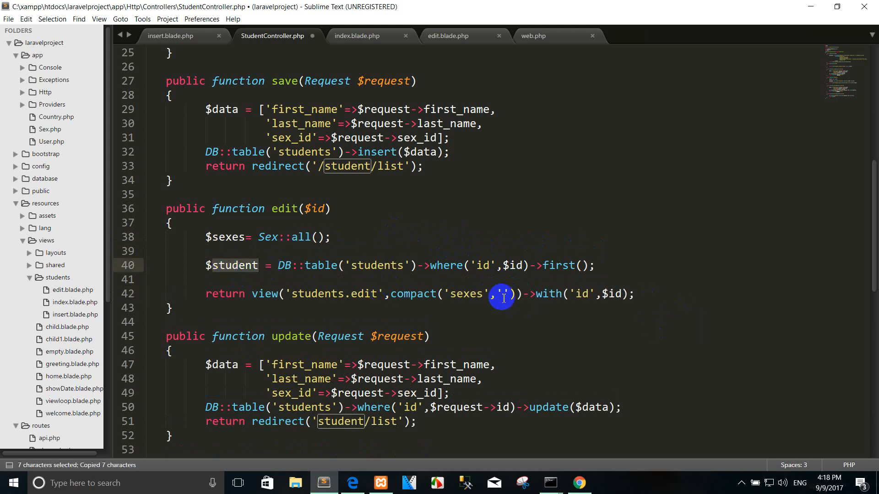
pyautogui.write('student')
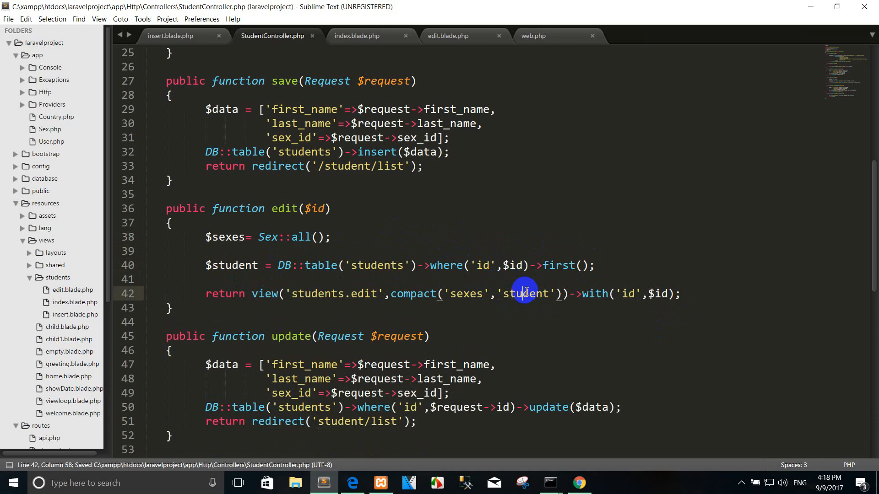
pyautogui.doubleClick(525, 294)
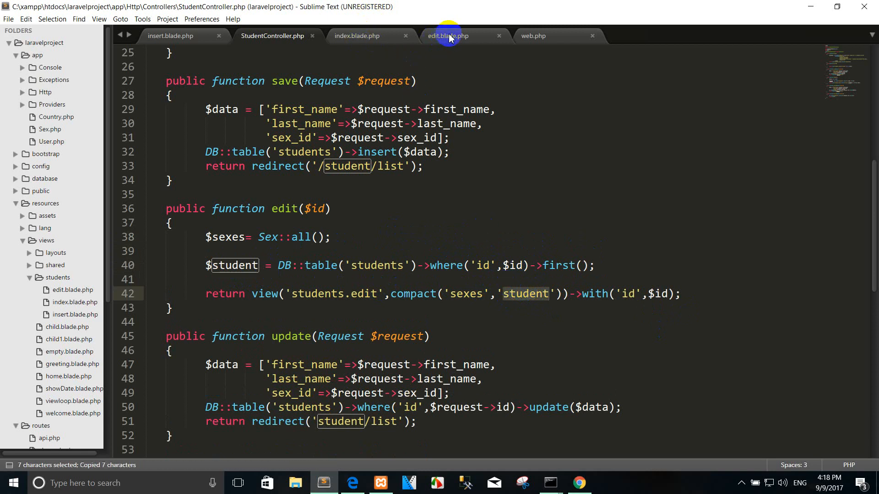
# Step: Give the first_name input value="{{ $student->first_name }}" and copy that expression for reuse
pyautogui.click(447, 36)
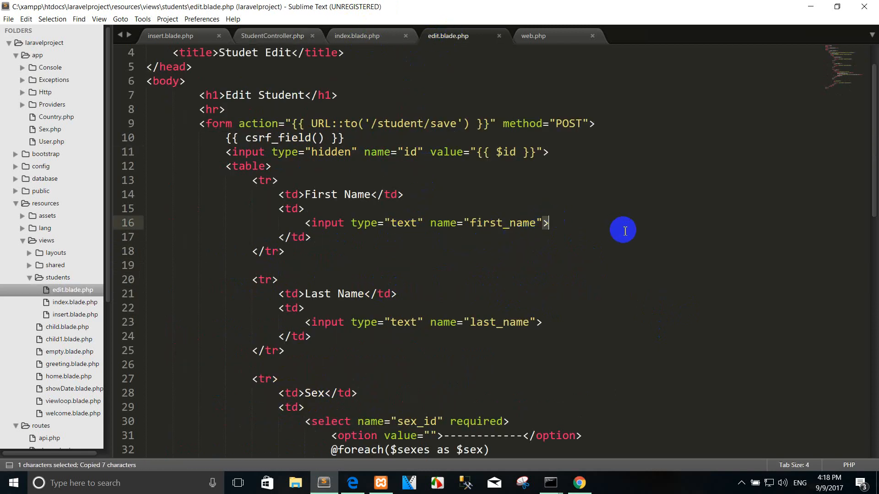
pyautogui.write('value=""')
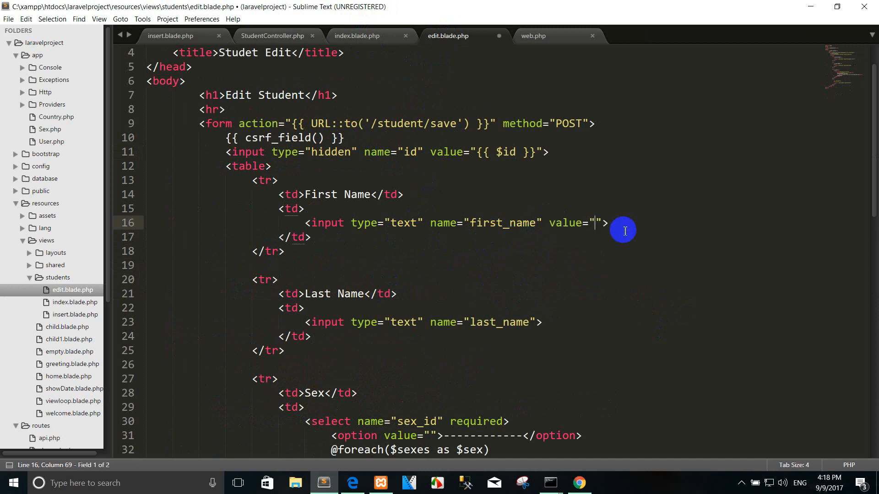
pyautogui.write('{{}}')
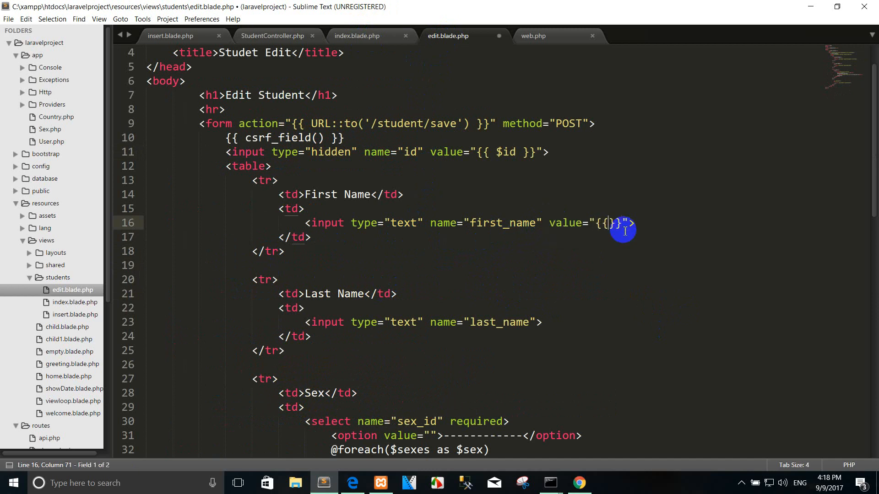
pyautogui.write('$student')
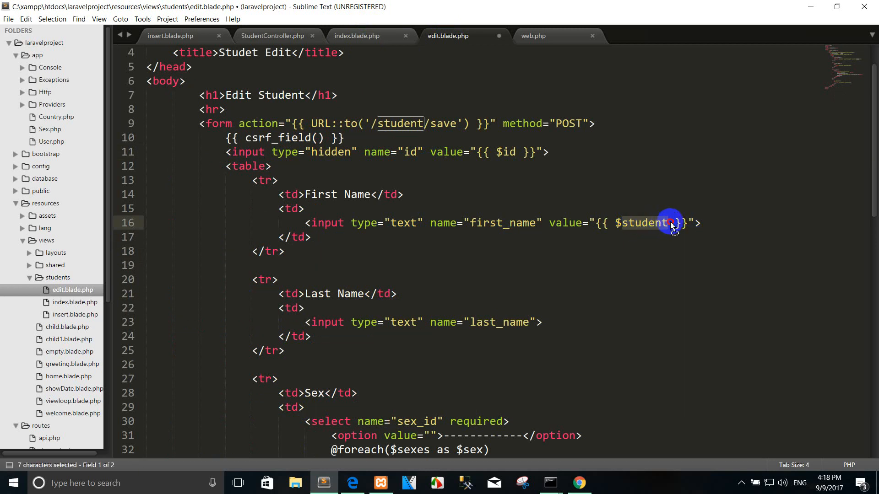
pyautogui.write('-')
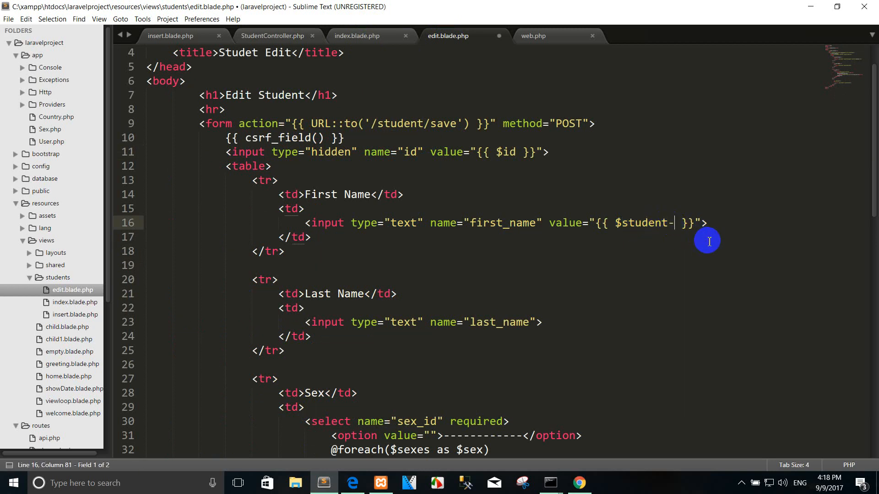
pyautogui.write('->first_name')
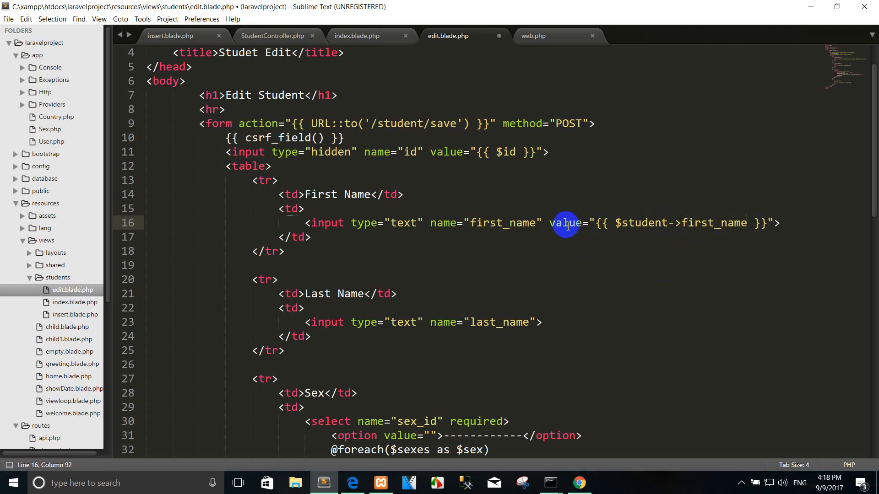
pyautogui.moveTo(552, 222); pyautogui.dragTo(773, 223)
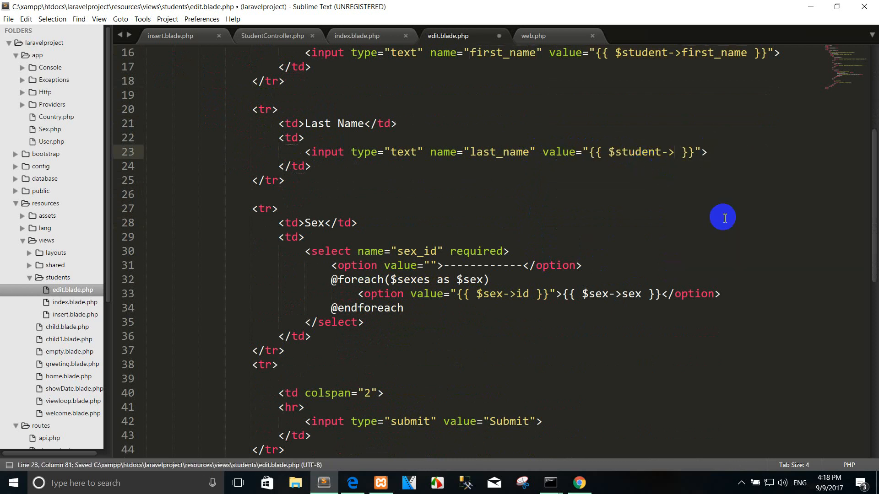
# Step: Set the last_name input's value to {{ $student->last_name }}
pyautogui.write('last_name')
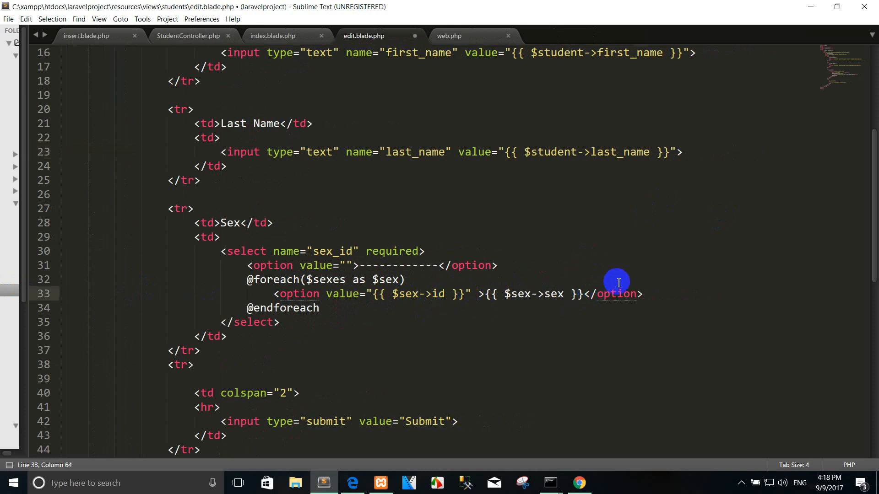
pyautogui.write('{{ $sexx')
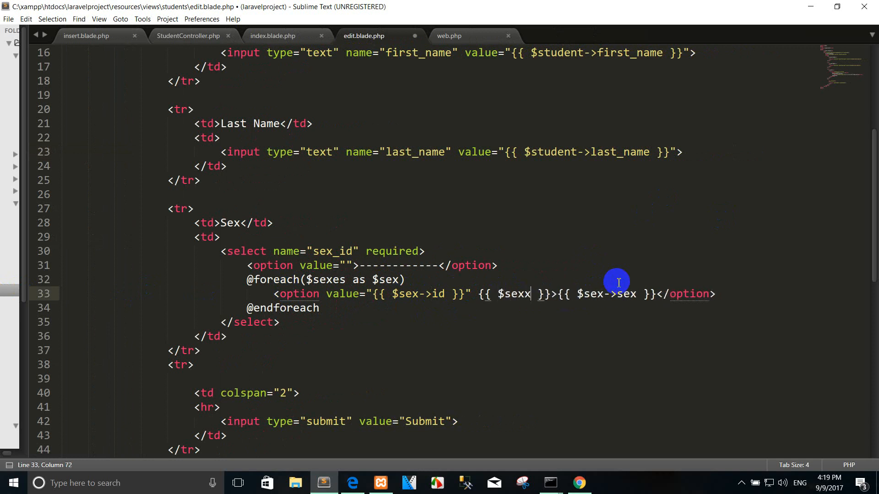
pyautogui.press('Backspace')
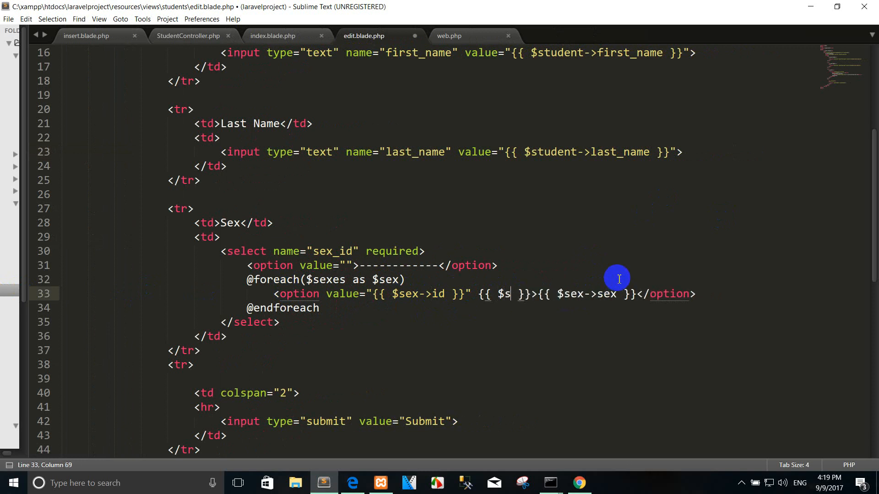
# Step: Add {{ $student->sex_id=$sex->id ? 'selected' }} inside the sex option tag
pyautogui.write('e')
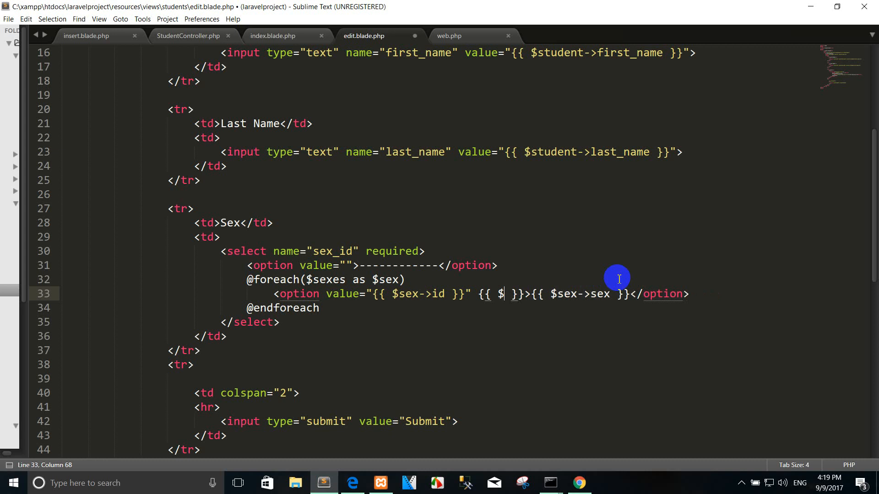
pyautogui.write('tudent-')
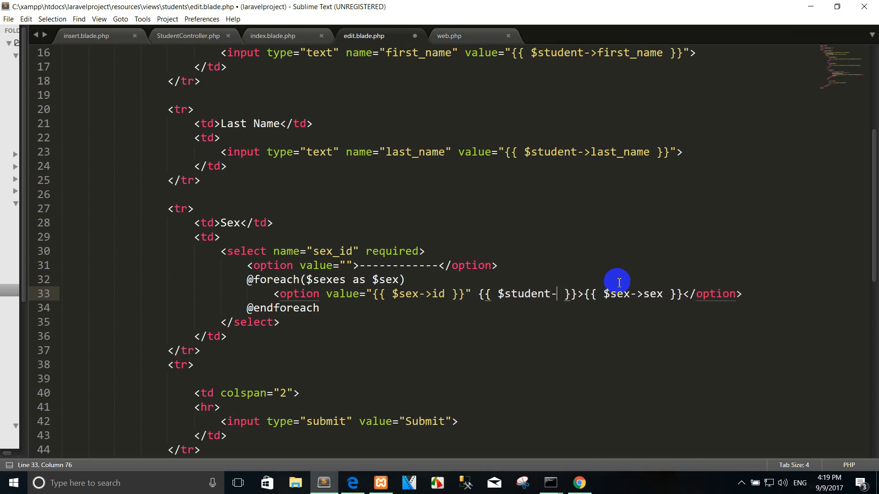
pyautogui.write('sex_id')
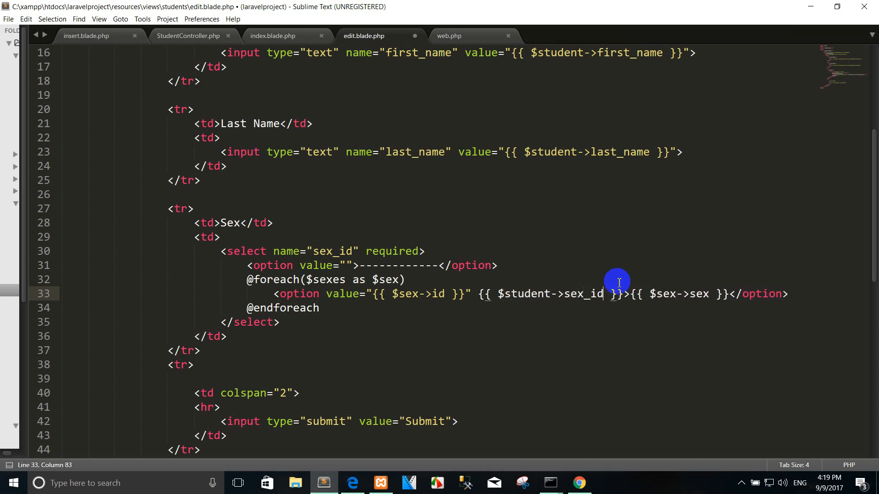
pyautogui.write('=sd')
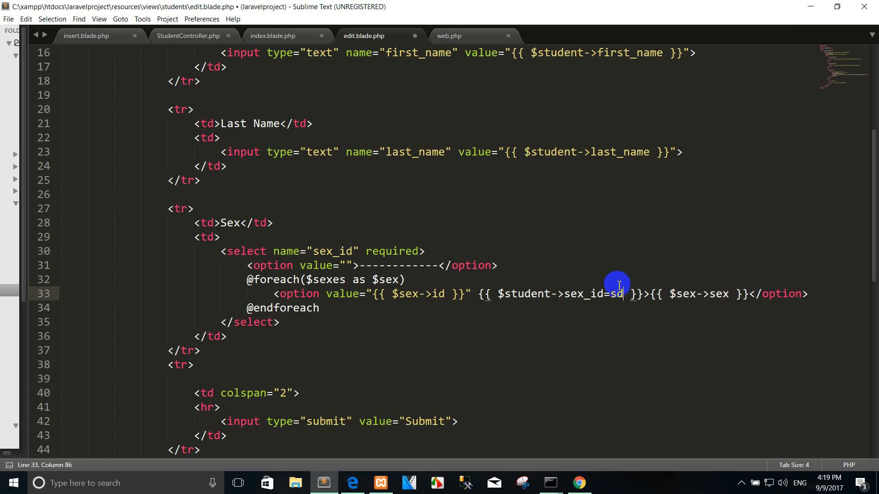
pyautogui.press('BackSpace')
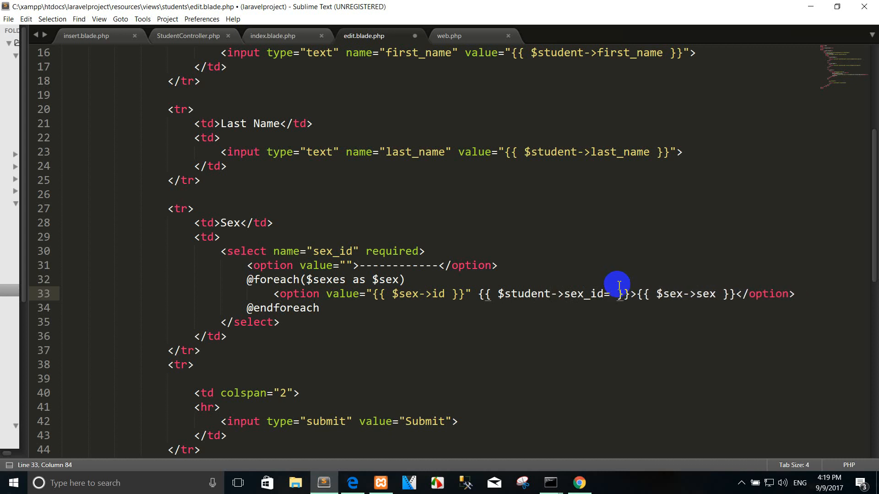
pyautogui.write('$sex')
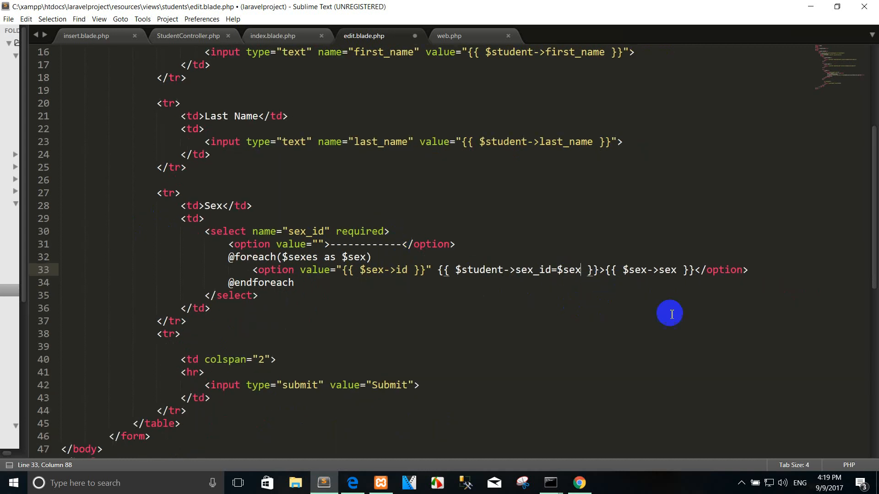
pyautogui.write('->s')
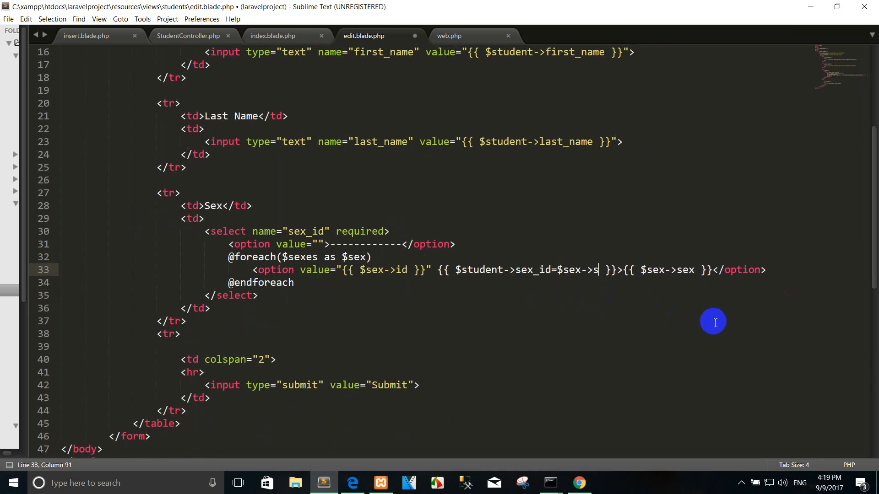
pyautogui.press('Backspace')
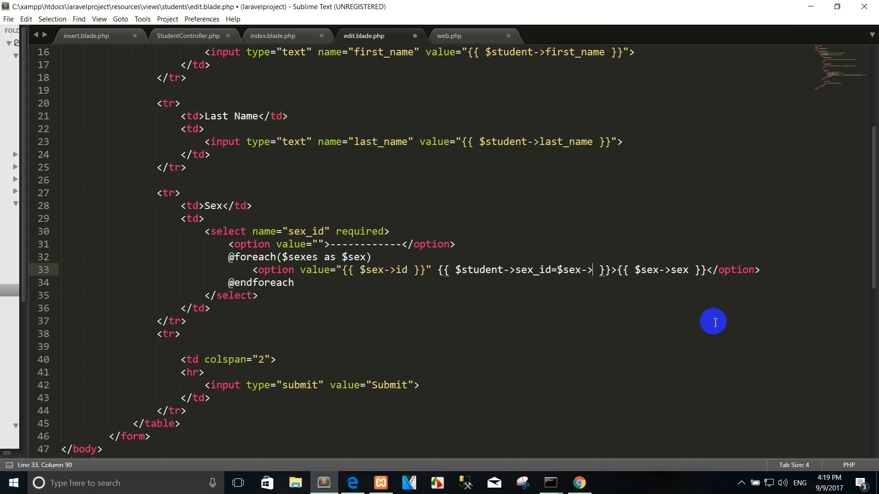
pyautogui.write('id?')
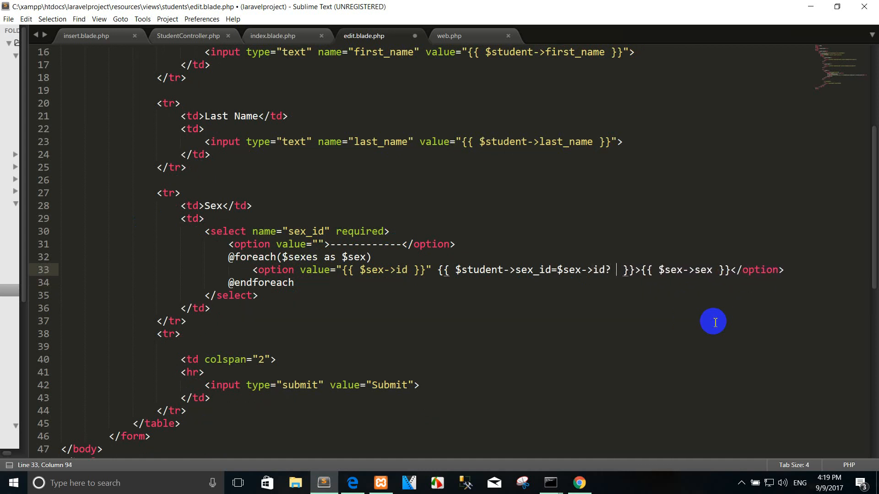
pyautogui.write("'selected'")
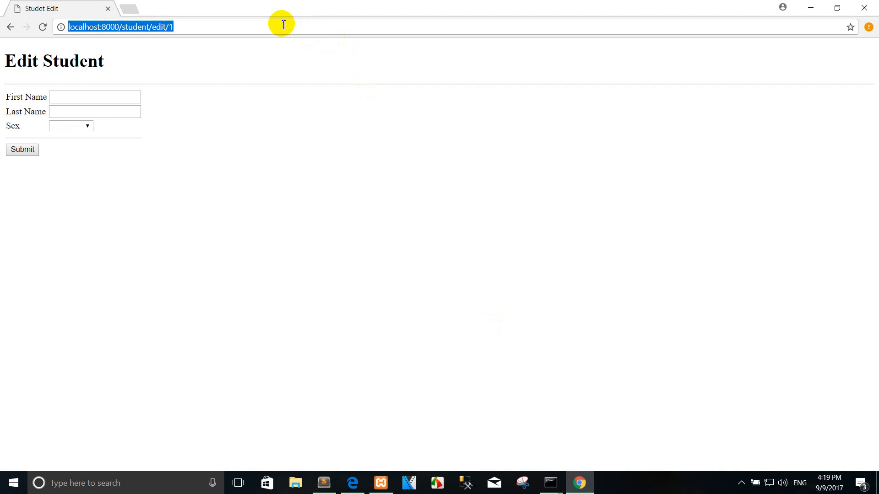
pyautogui.click(70, 125)
pyautogui.write('s')
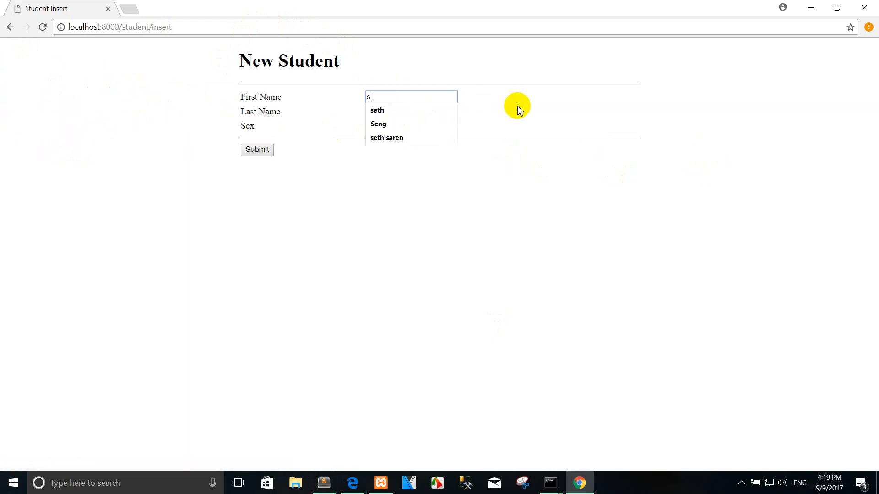
pyautogui.write('eth')
pyautogui.click(411, 111)
pyautogui.write('saren')
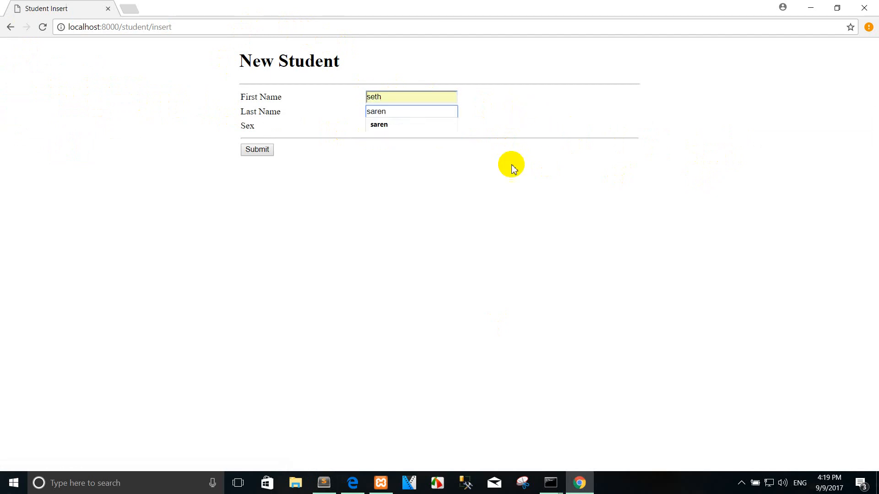
pyautogui.click(257, 149)
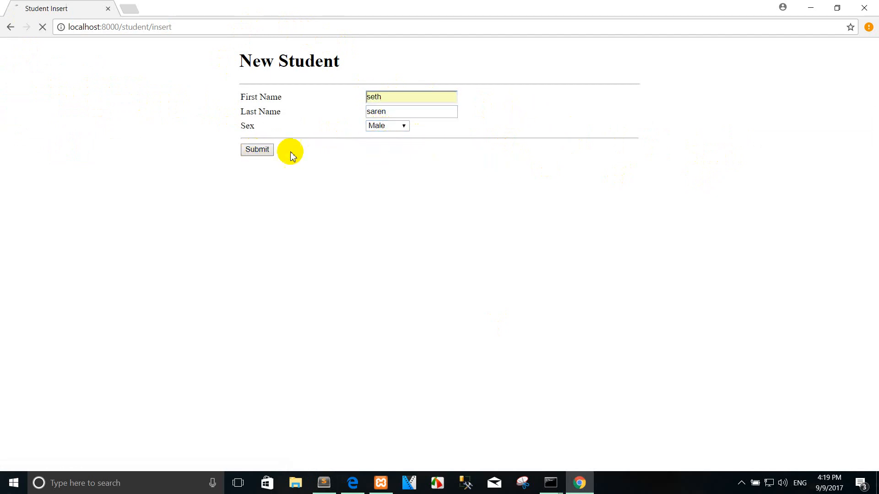
pyautogui.click(257, 149)
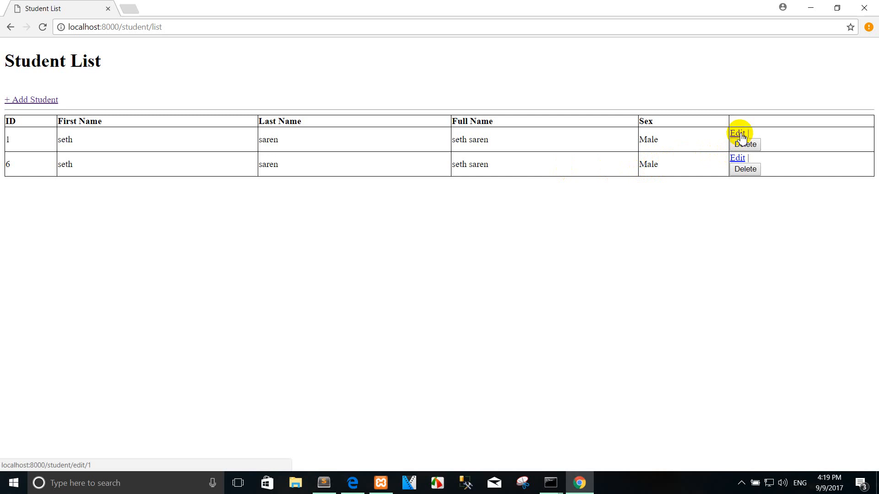
# Step: Open student 1's edit form and change the selected condition's = to ==
pyautogui.click(736, 133)
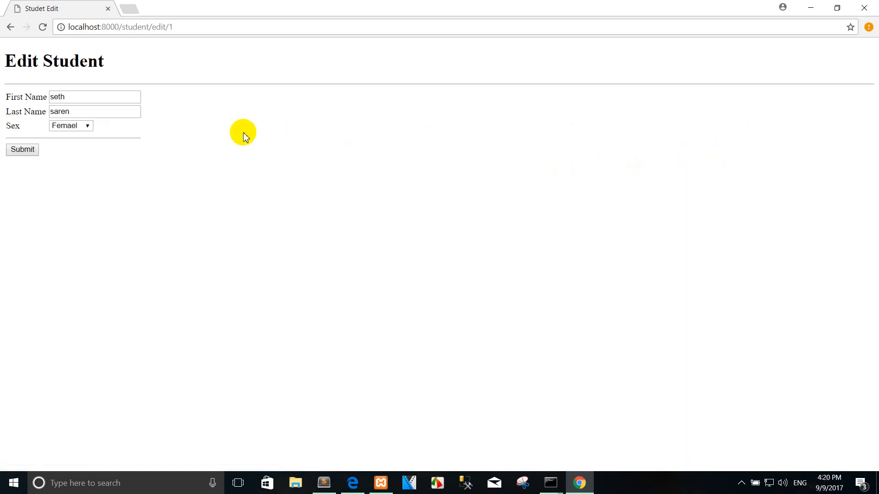
pyautogui.click(70, 125)
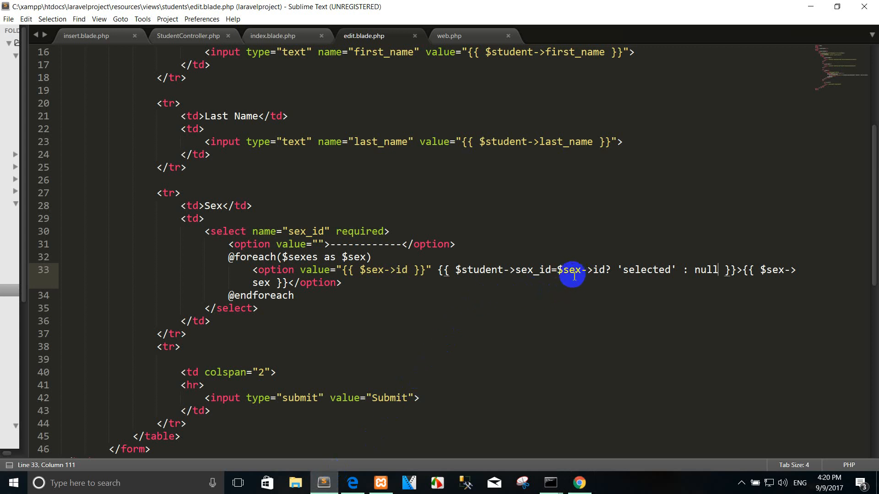
pyautogui.write('=')
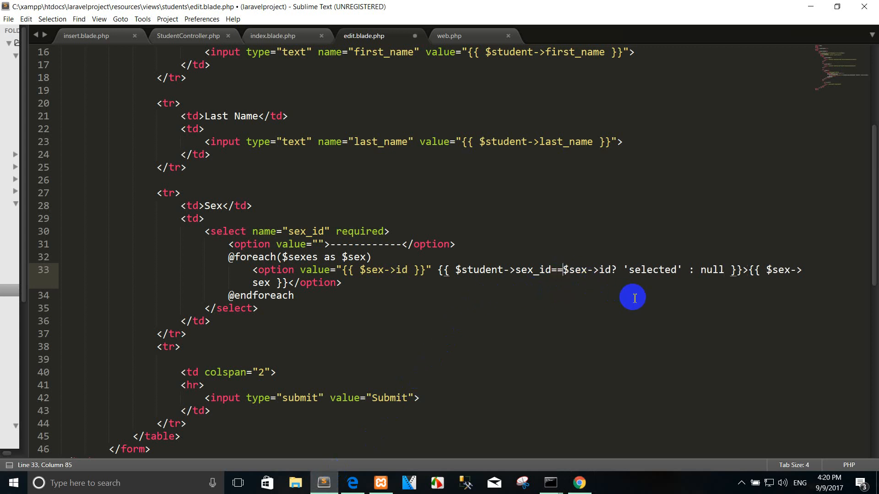
pyautogui.click(578, 482)
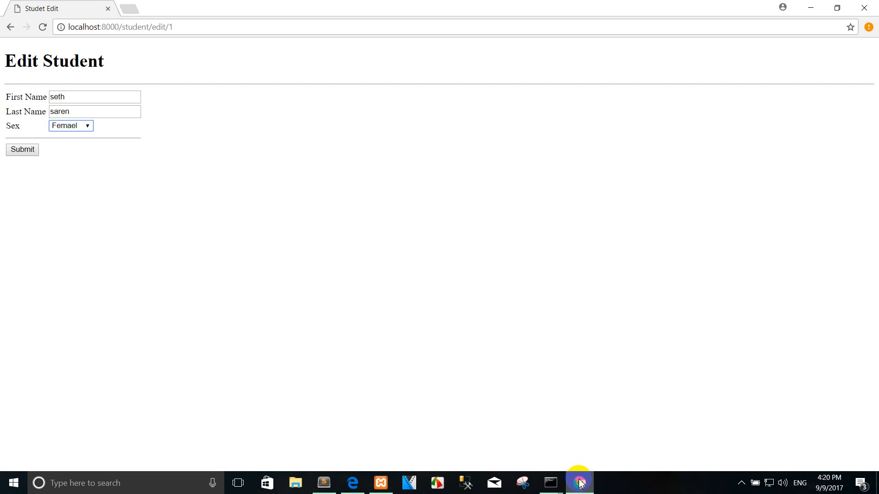
pyautogui.click(70, 125)
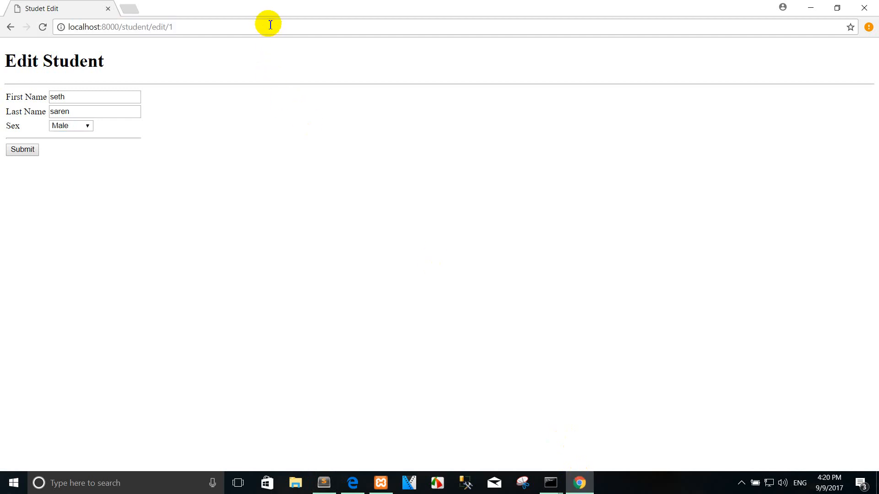
pyautogui.click(70, 125)
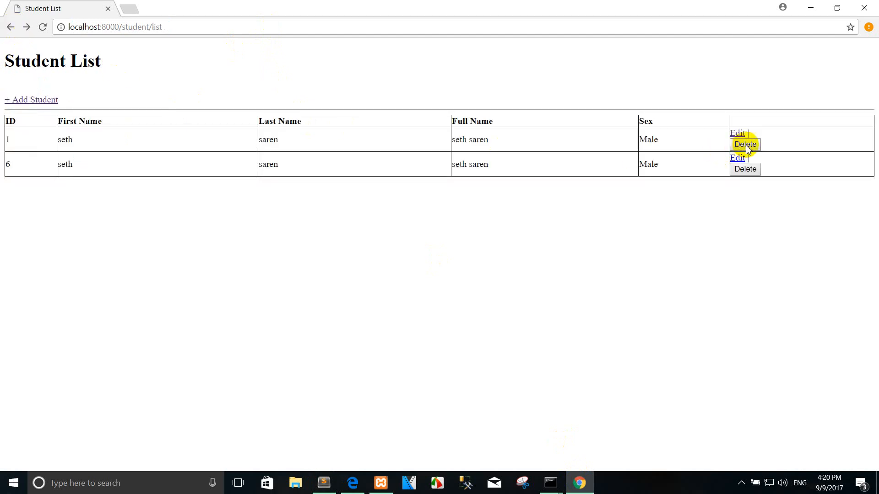
pyautogui.click(31, 100)
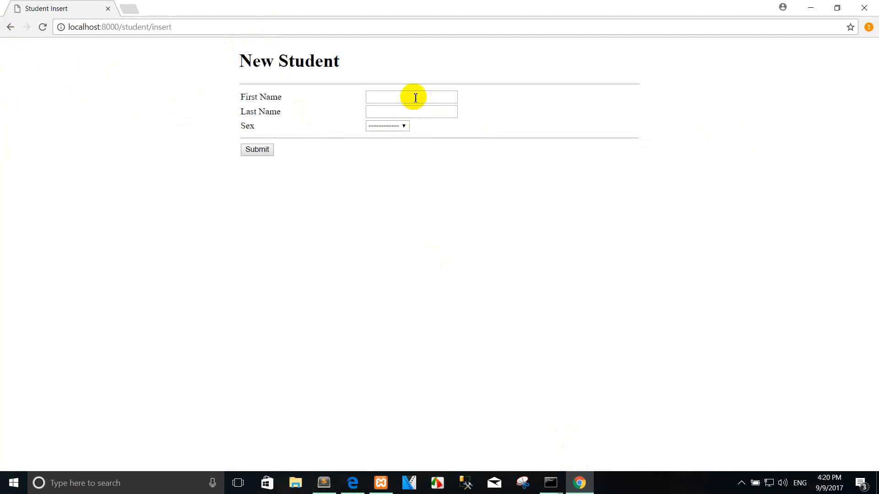
pyautogui.write('seth')
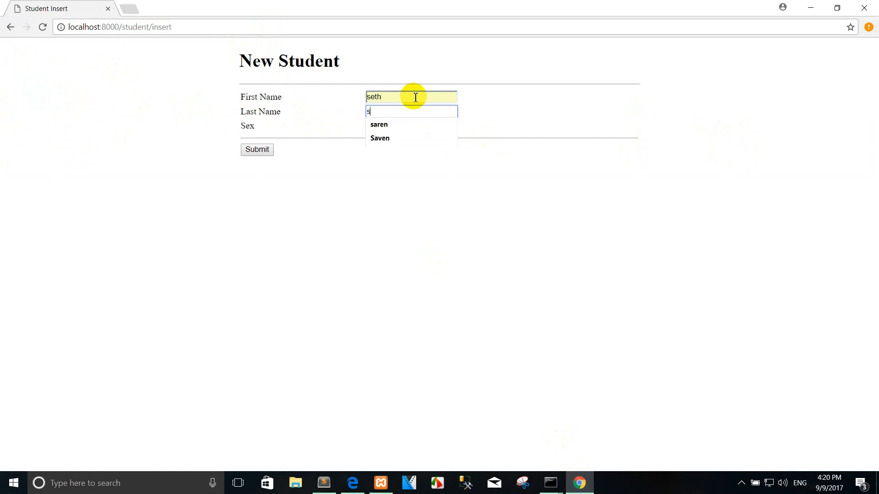
pyautogui.click(380, 138)
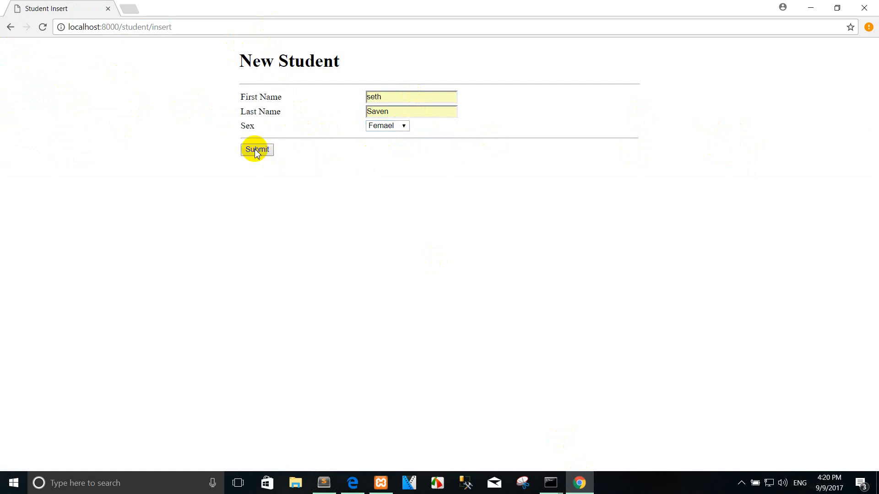
pyautogui.click(257, 150)
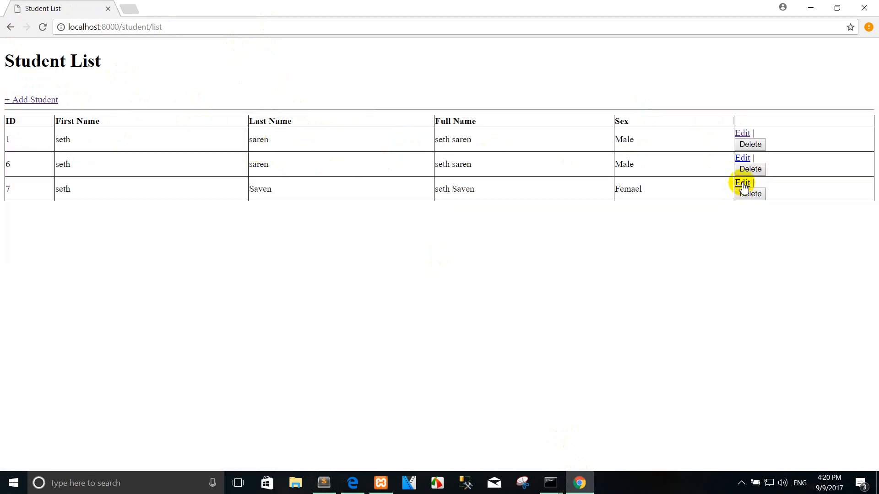
pyautogui.click(741, 183)
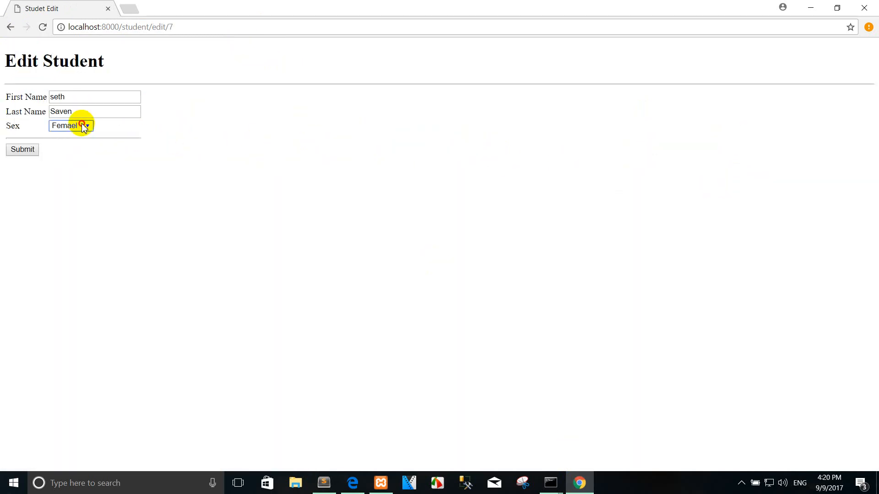
pyautogui.moveTo(59, 151)
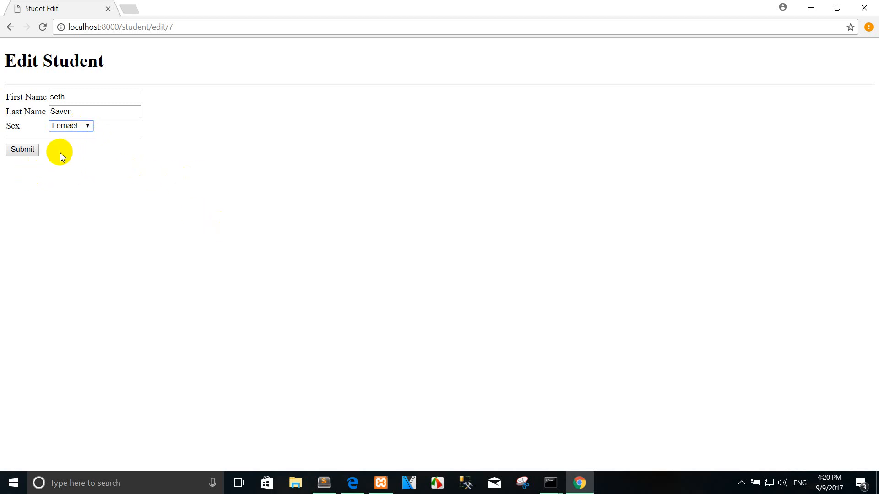
pyautogui.click(22, 150)
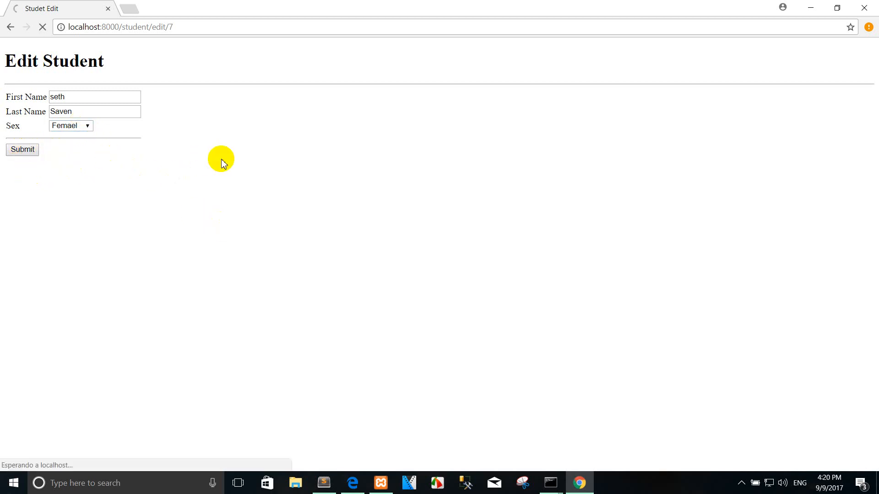
pyautogui.click(23, 150)
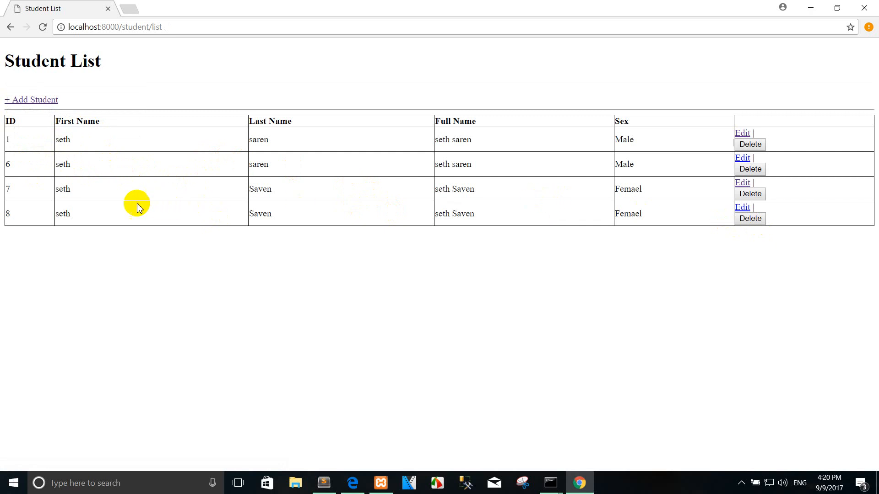
pyautogui.moveTo(255, 214)
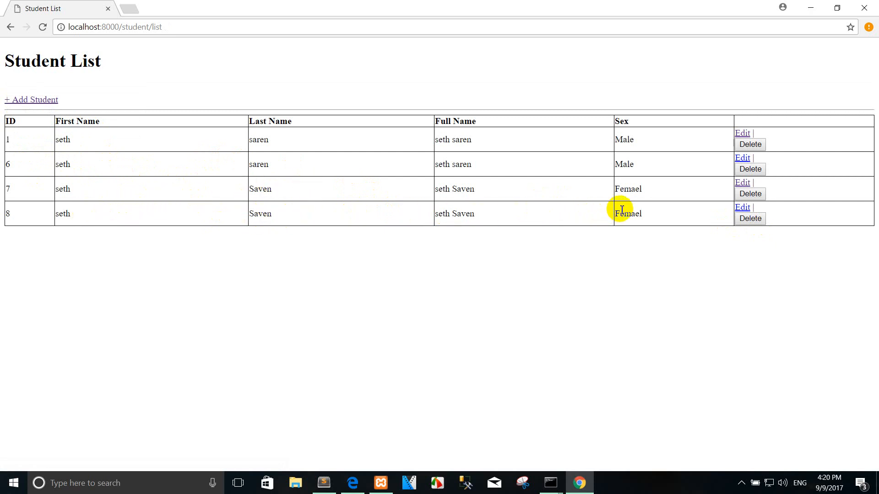
pyautogui.moveTo(161, 254)
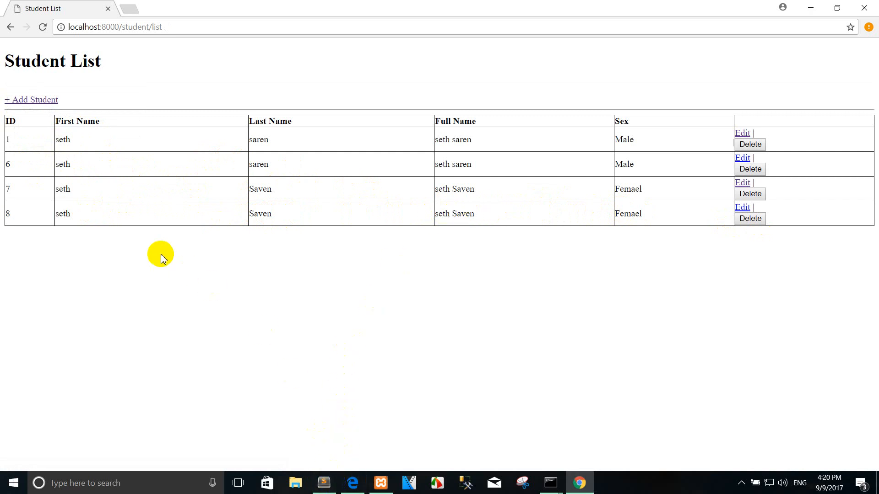
pyautogui.moveTo(615, 224)
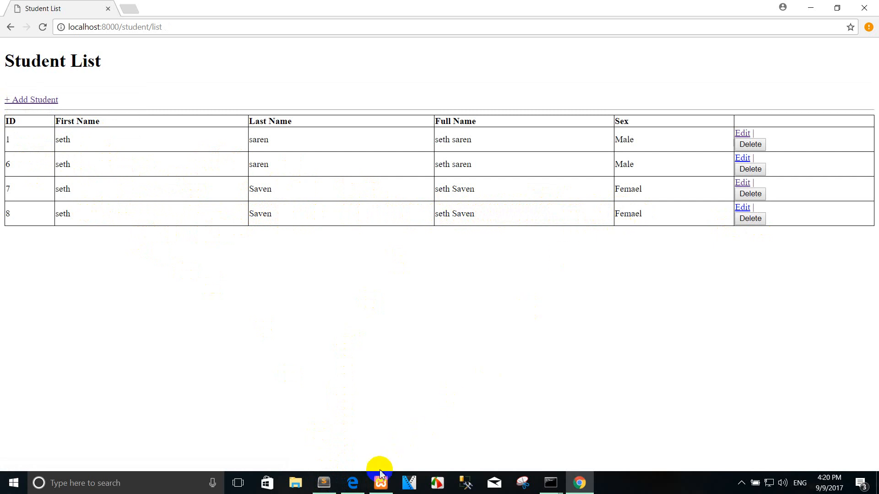
pyautogui.click(324, 482)
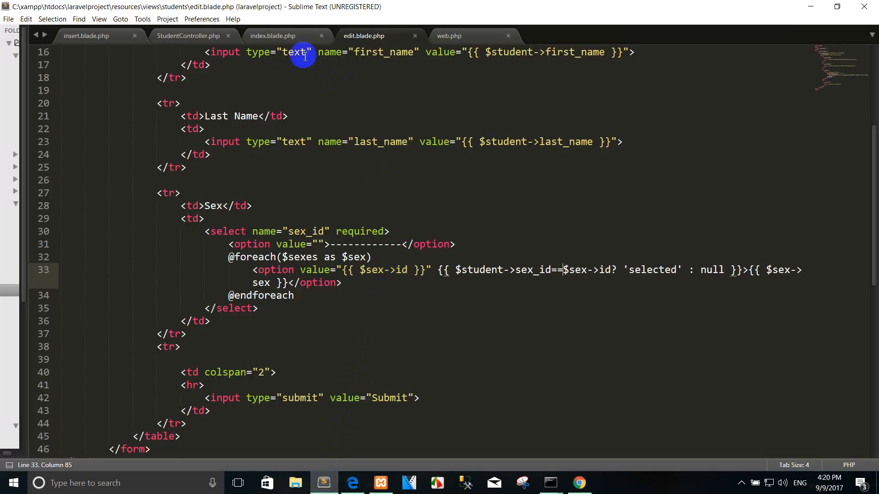
# Step: Add Route::post('/student/update','StudentController@update') to web.php
pyautogui.click(448, 35)
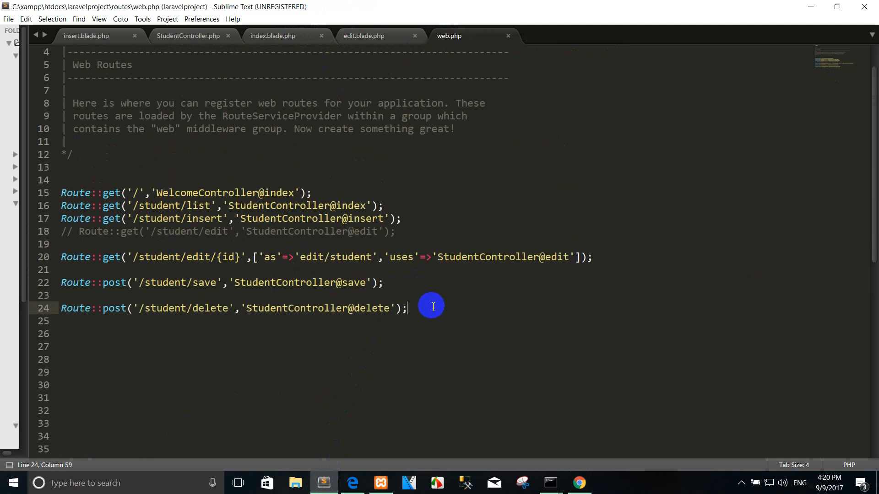
pyautogui.write('Route:')
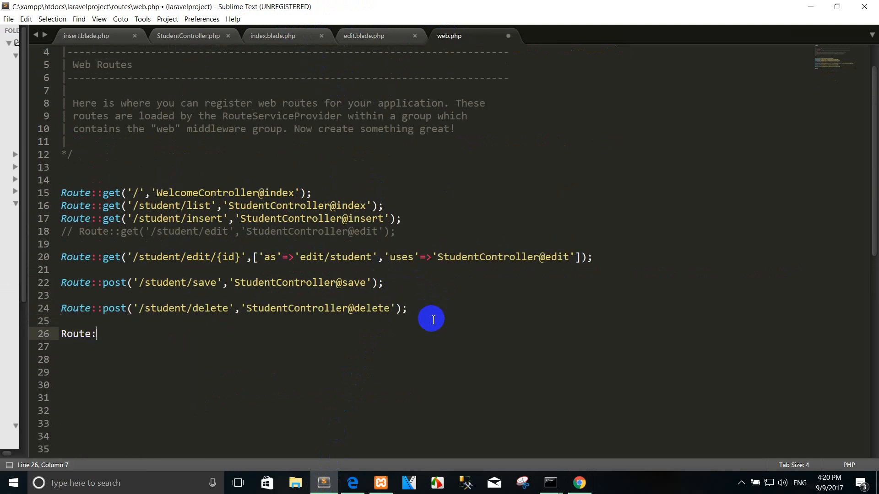
pyautogui.write(':post')
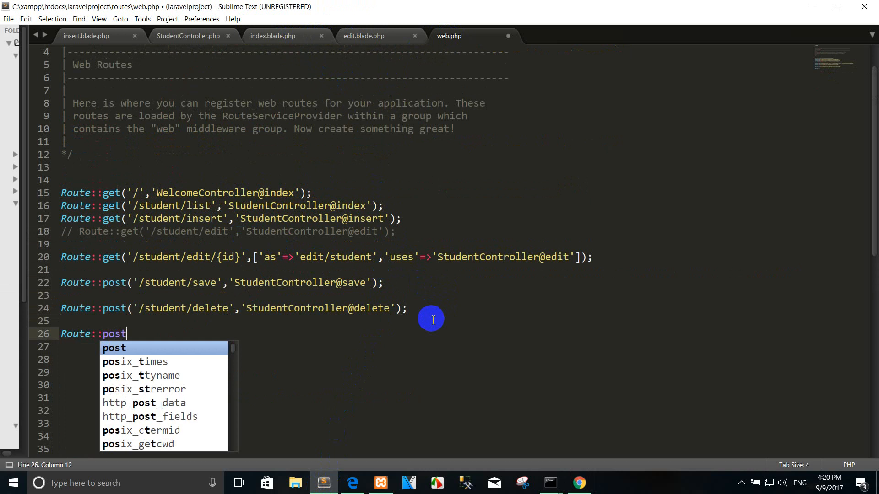
pyautogui.write("('/student/')")
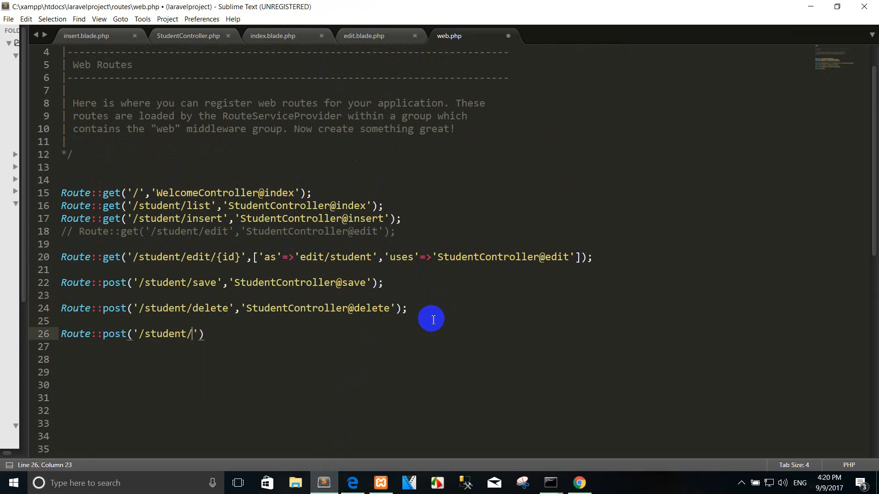
pyautogui.write("update'")
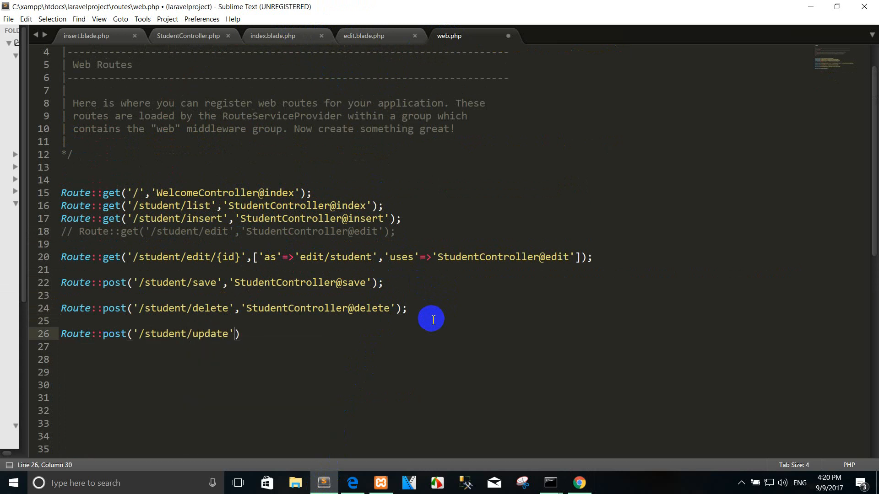
pyautogui.write(',')
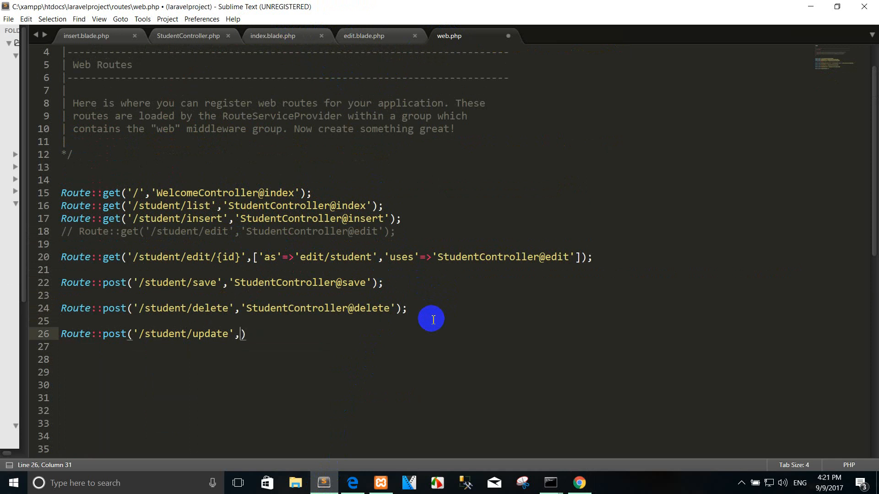
pyautogui.write("'StudentController@'")
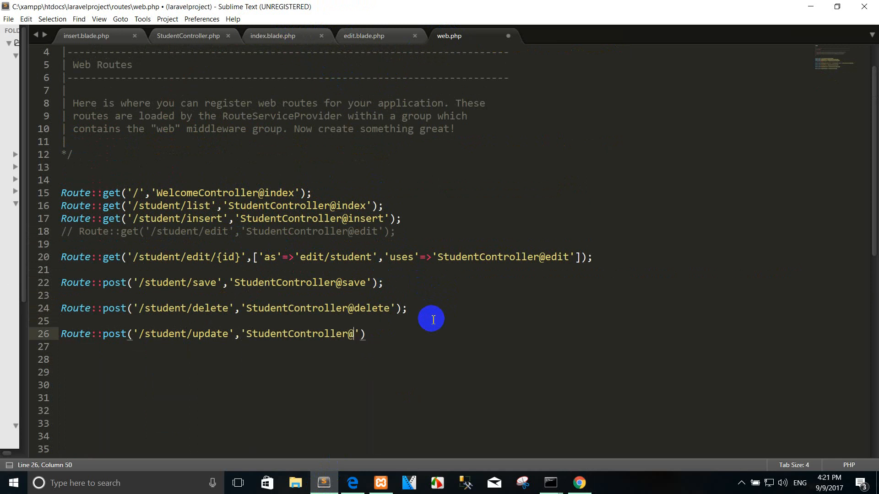
pyautogui.write('update')
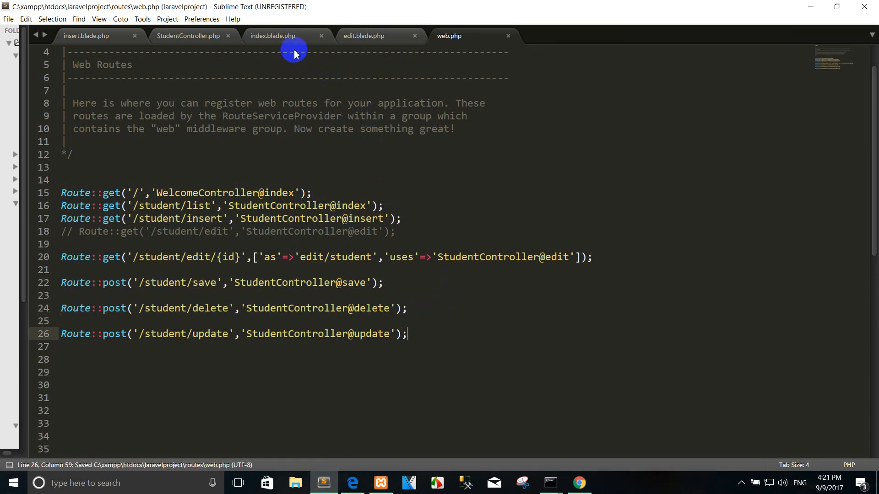
# Step: Change the edit form's action in edit.blade.php from save to update
pyautogui.click(364, 36)
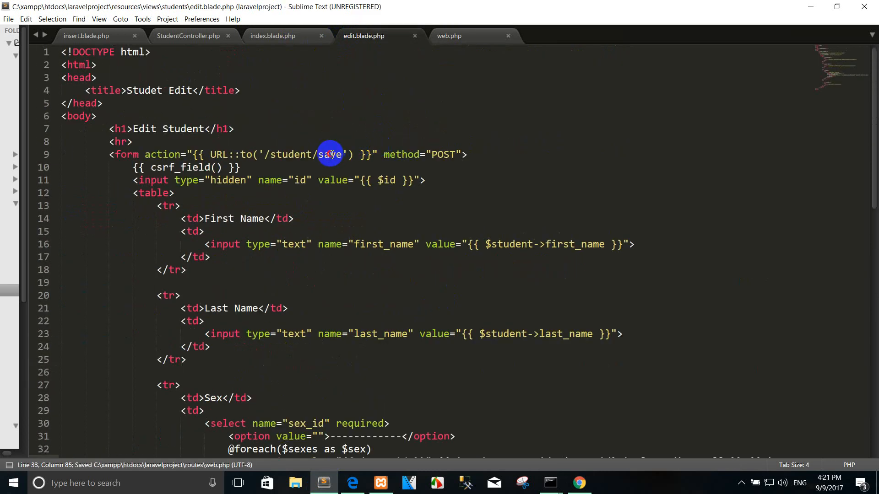
pyautogui.write('update')
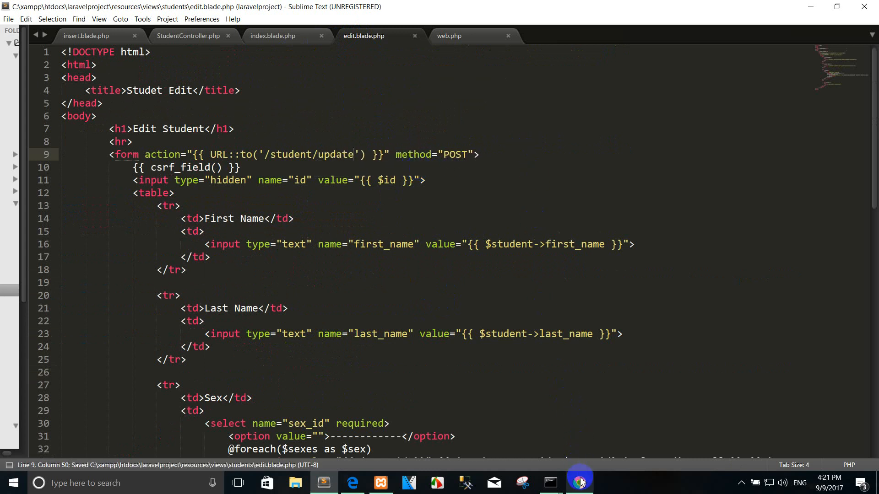
pyautogui.click(579, 483)
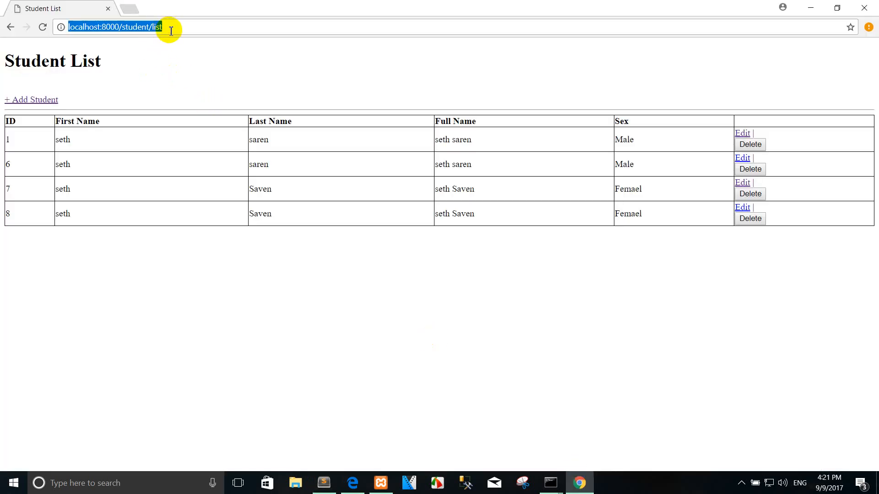
# Step: Delete duplicate student 8 and change student 7's sex from Femael to Male
pyautogui.click(750, 217)
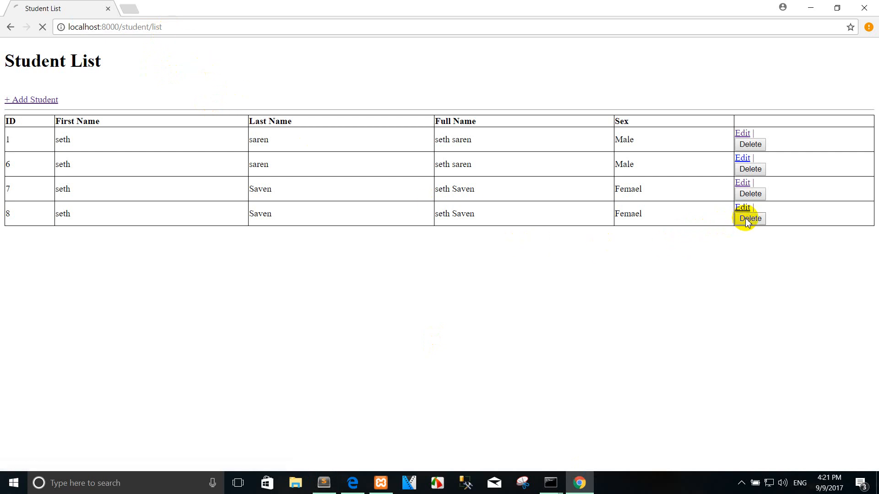
pyautogui.click(750, 217)
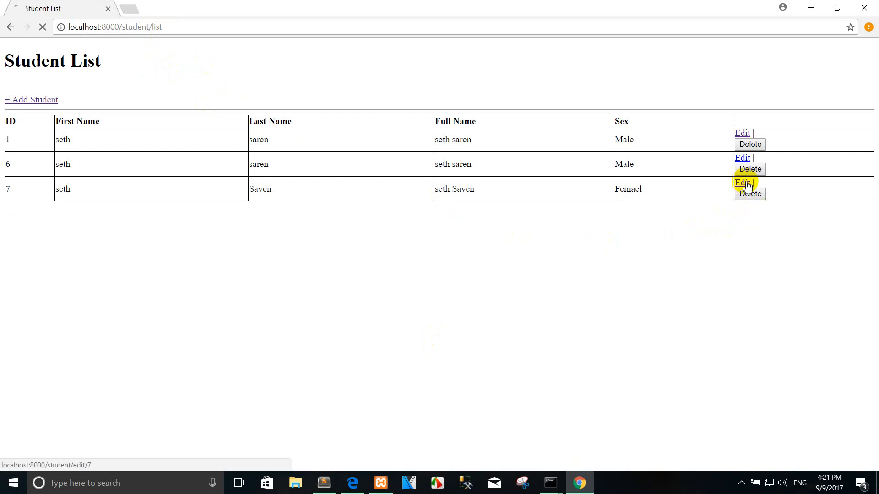
pyautogui.click(741, 182)
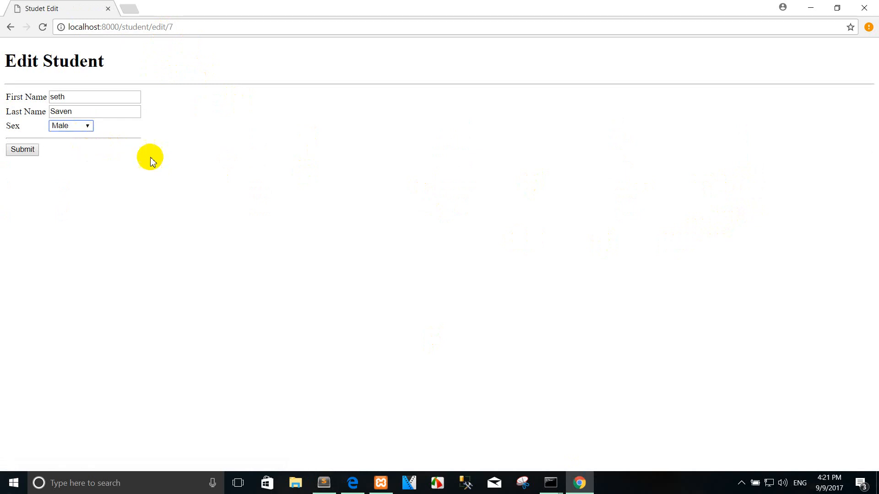
pyautogui.click(22, 150)
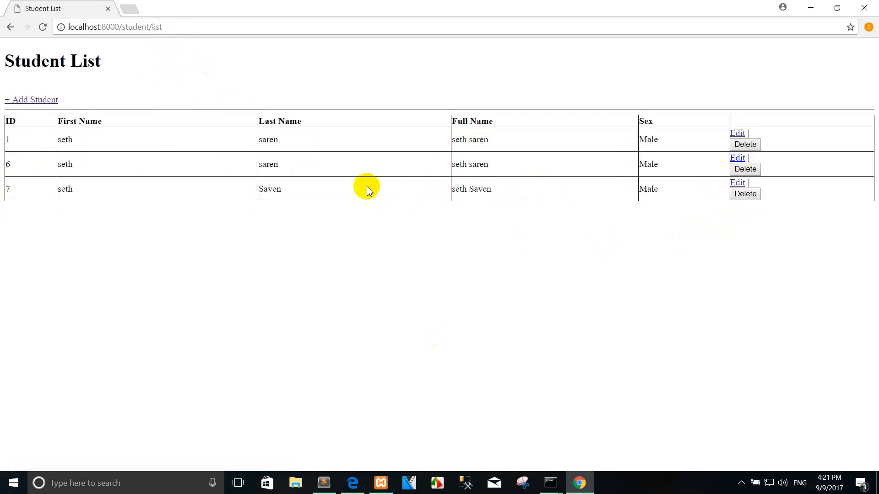
pyautogui.moveTo(173, 192)
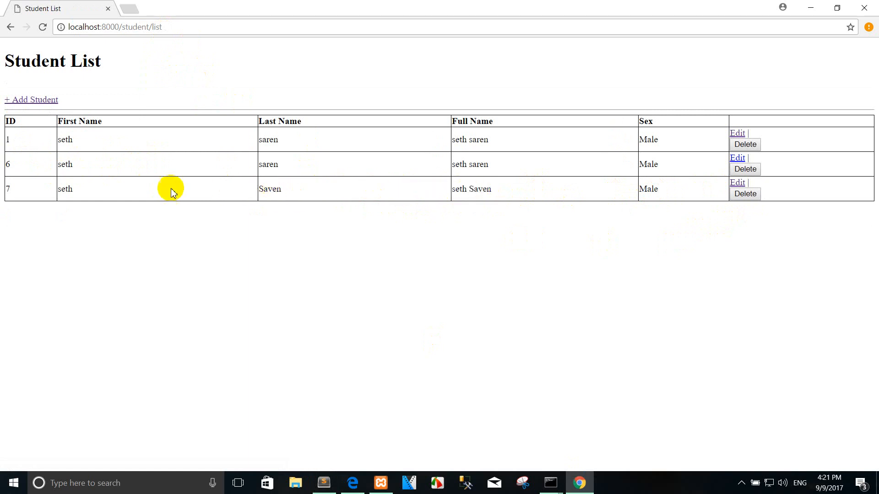
pyautogui.moveTo(220, 150)
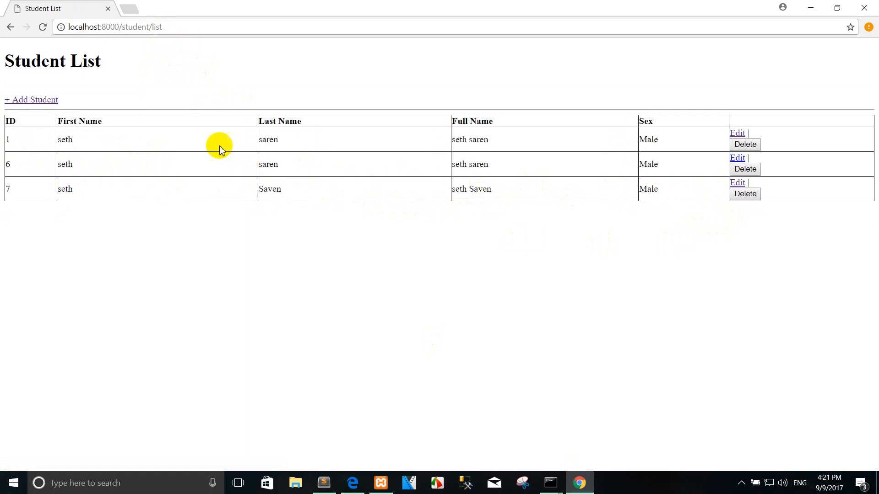
pyautogui.moveTo(464, 245)
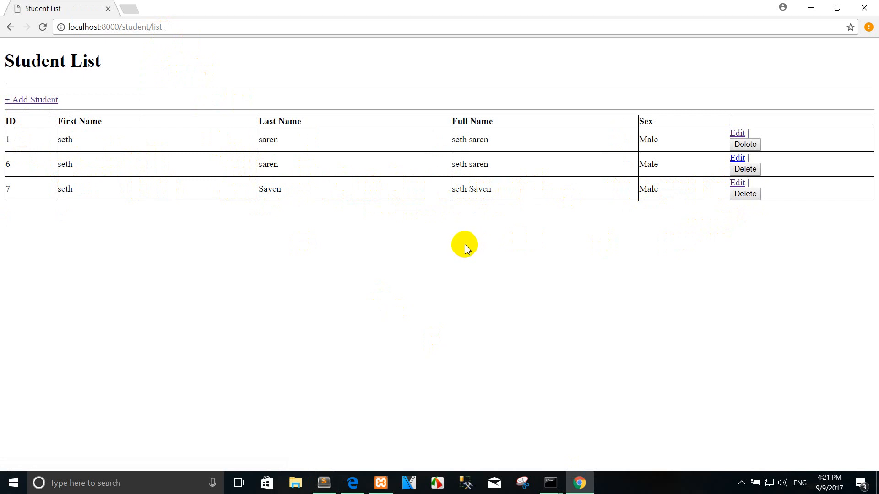
pyautogui.moveTo(462, 218)
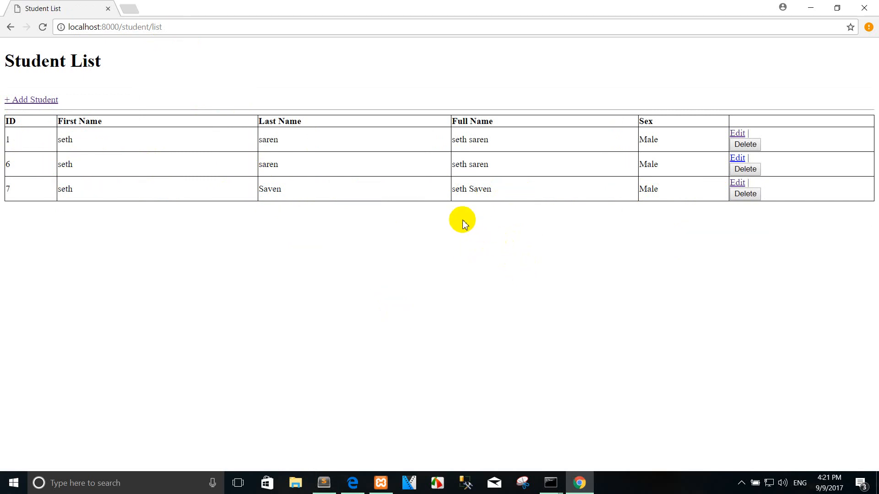